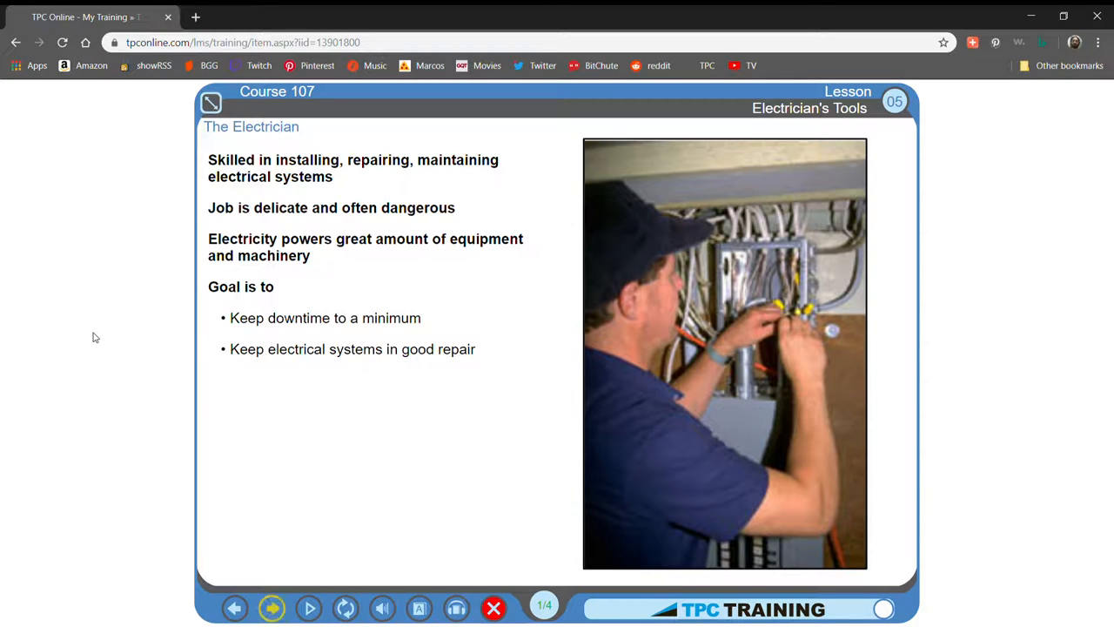
Step: Advance past the lockout/tagout and protective-equipment scenes to Electrician scene 4 of 4
left_click(271, 606)
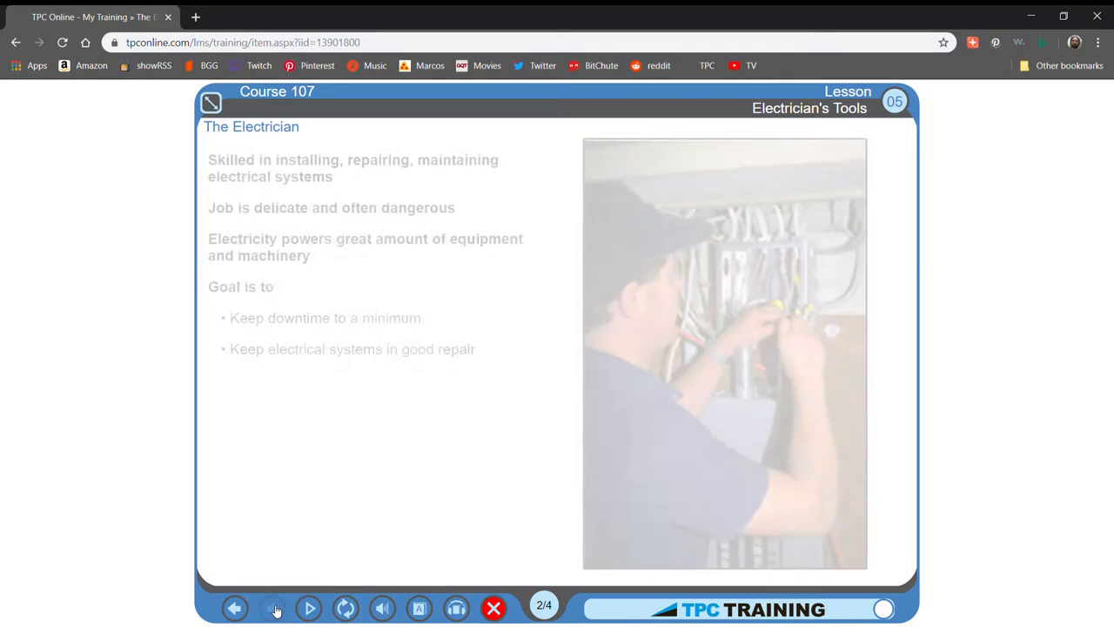
left_click(276, 607)
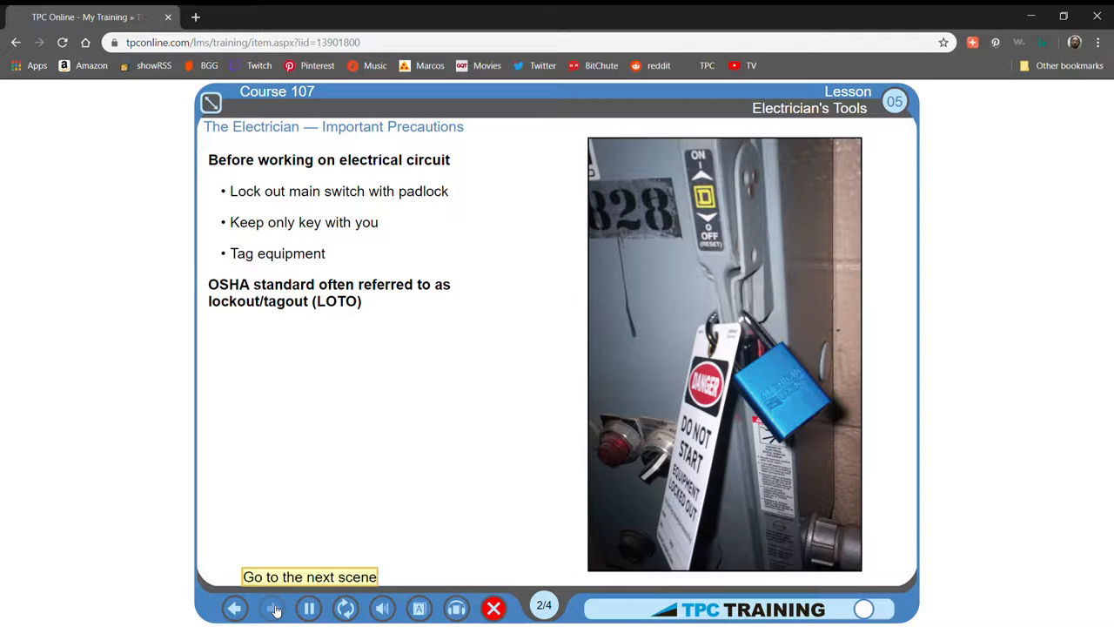
left_click(271, 607)
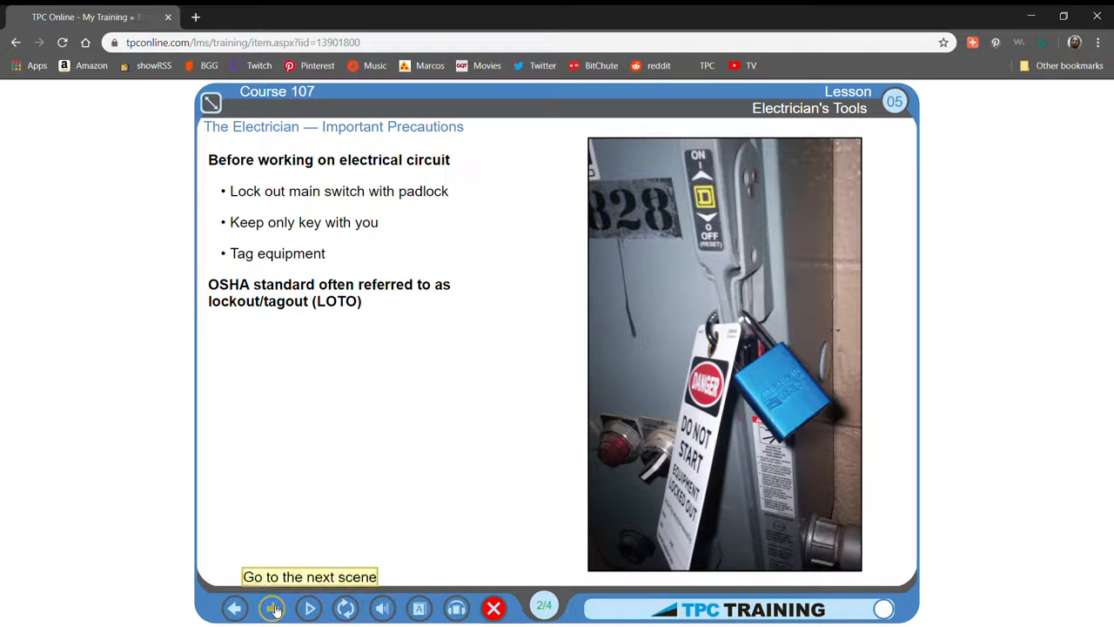
left_click(272, 606)
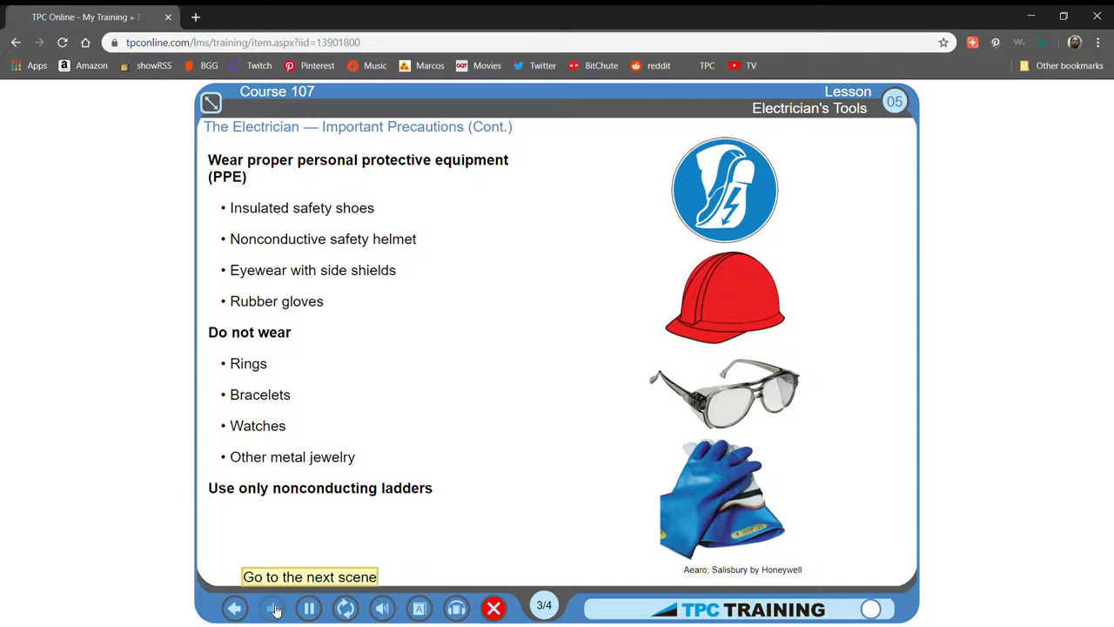
left_click(274, 608)
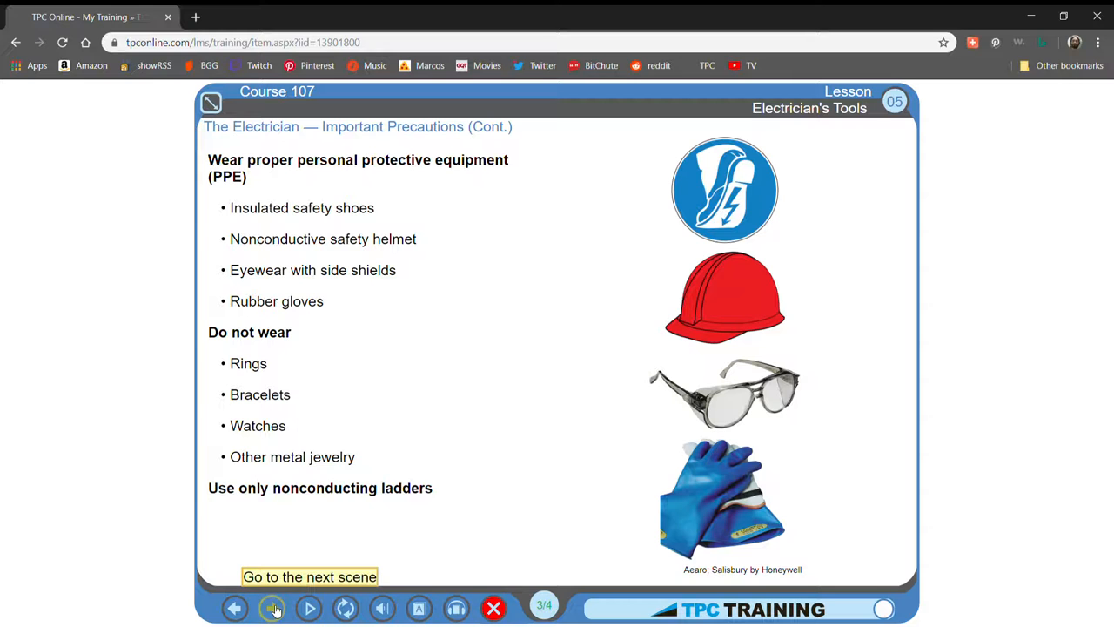
left_click(274, 606)
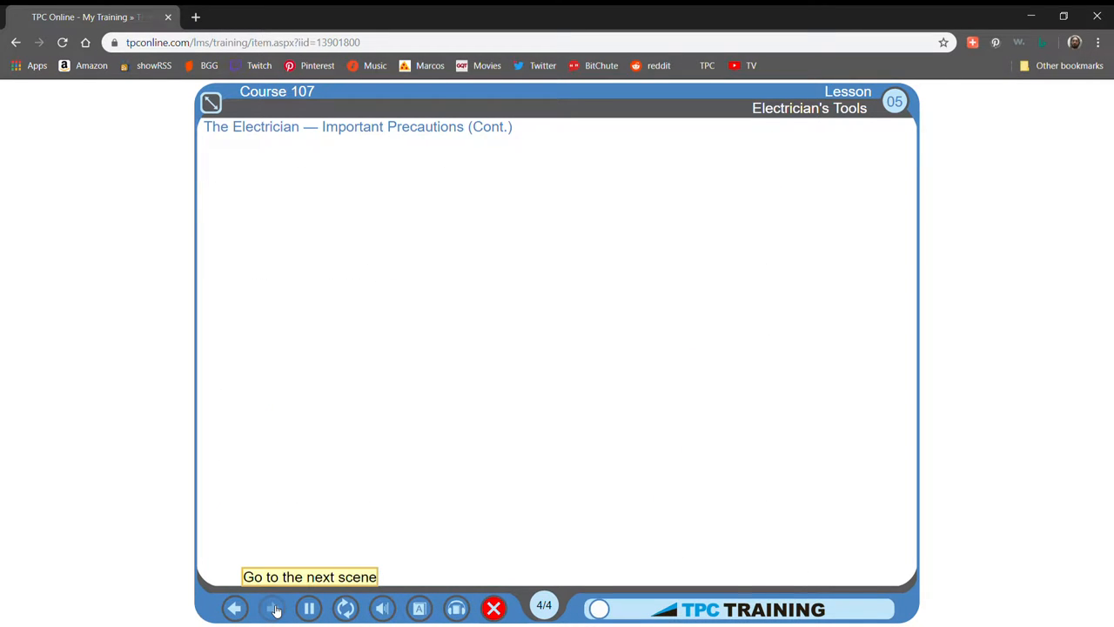
Step: Play the planning and approved-materials precautions scene, then load EMT Bender scene 1 of 8
left_click(273, 607)
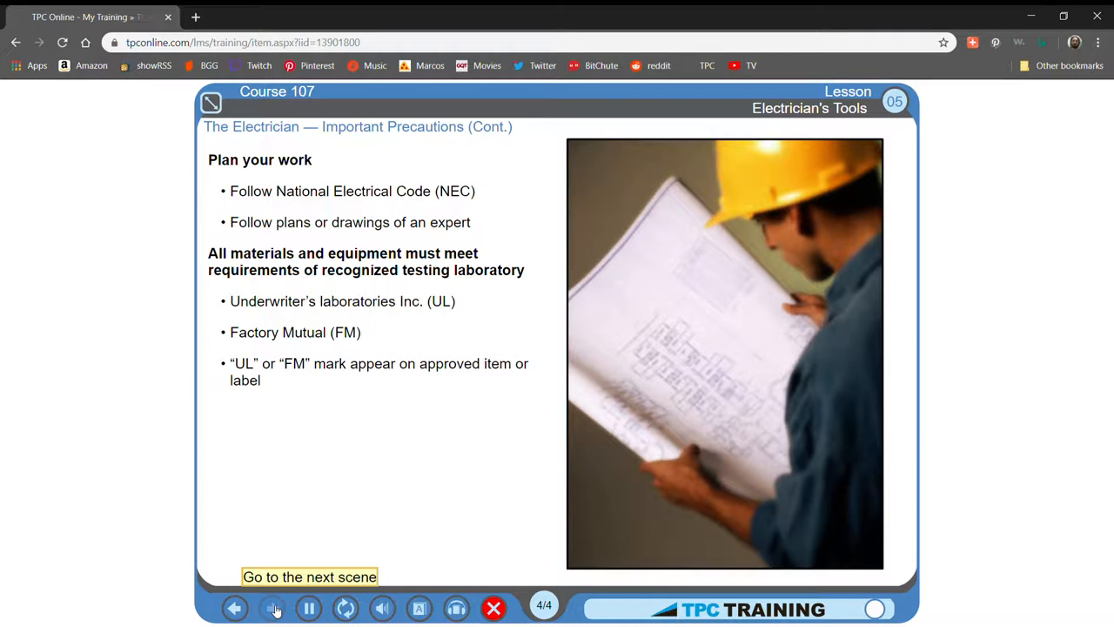
left_click(272, 606)
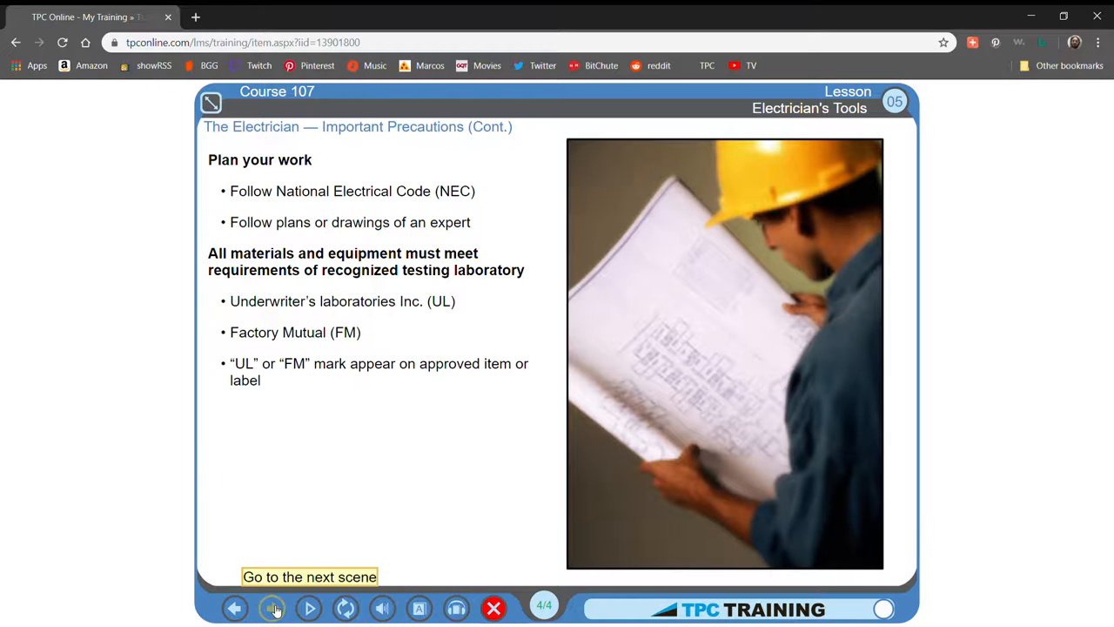
left_click(271, 607)
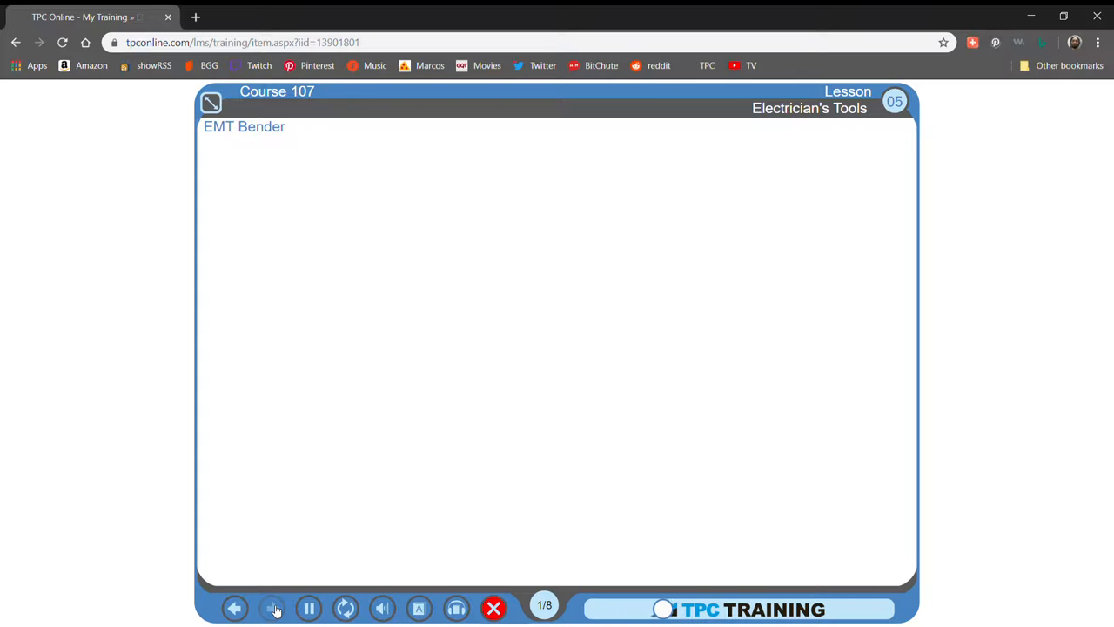
Step: Play the EMT Bender intro scene through to the quiz
left_click(271, 604)
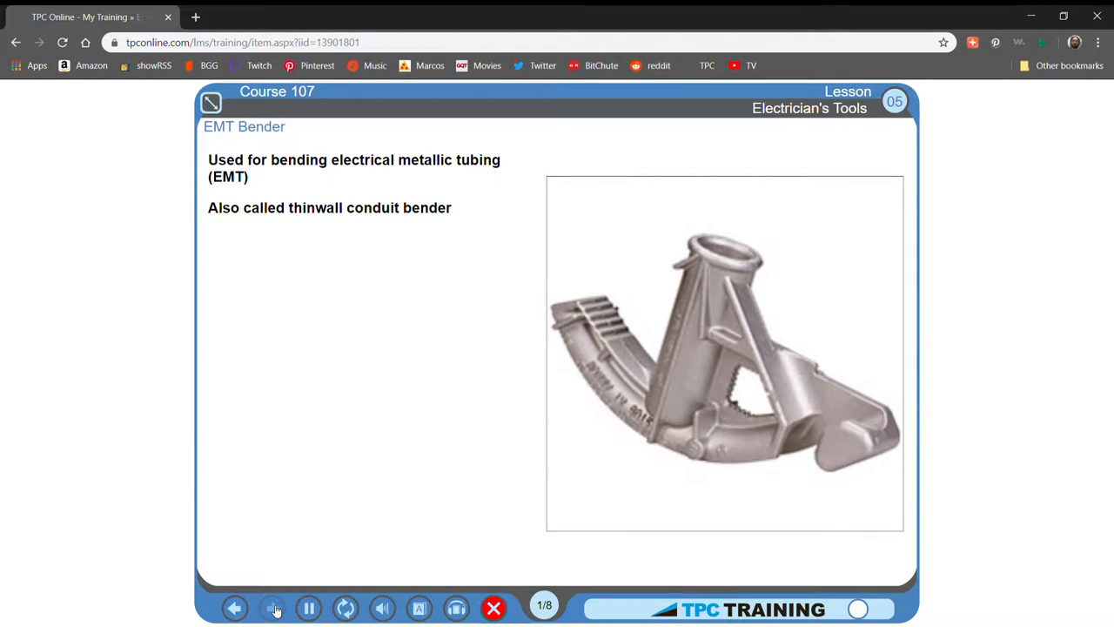
left_click(271, 607)
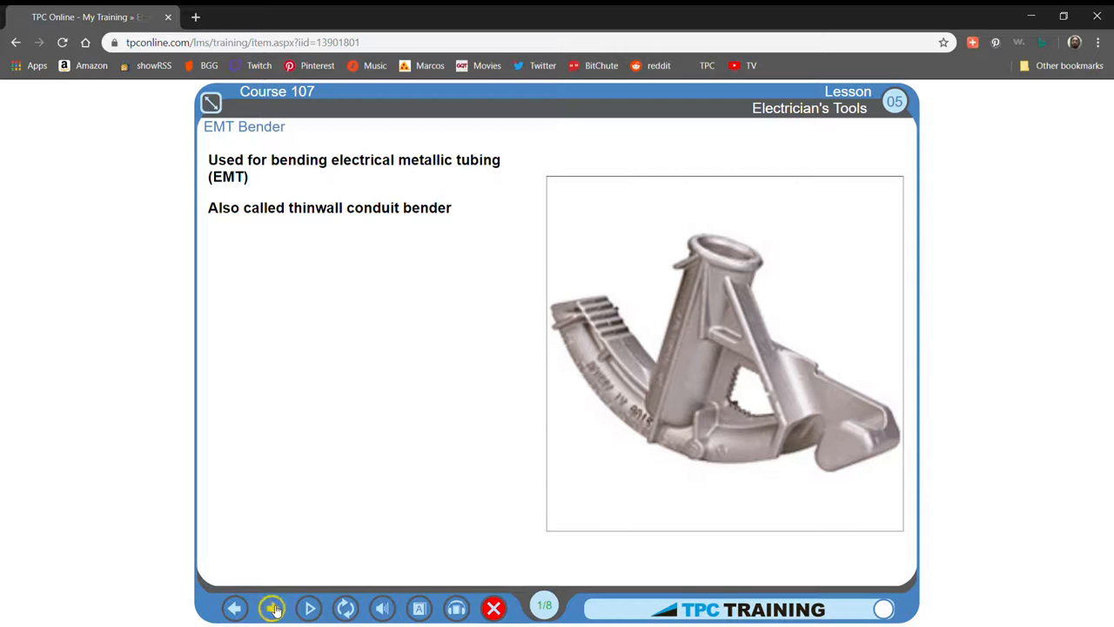
left_click(272, 607)
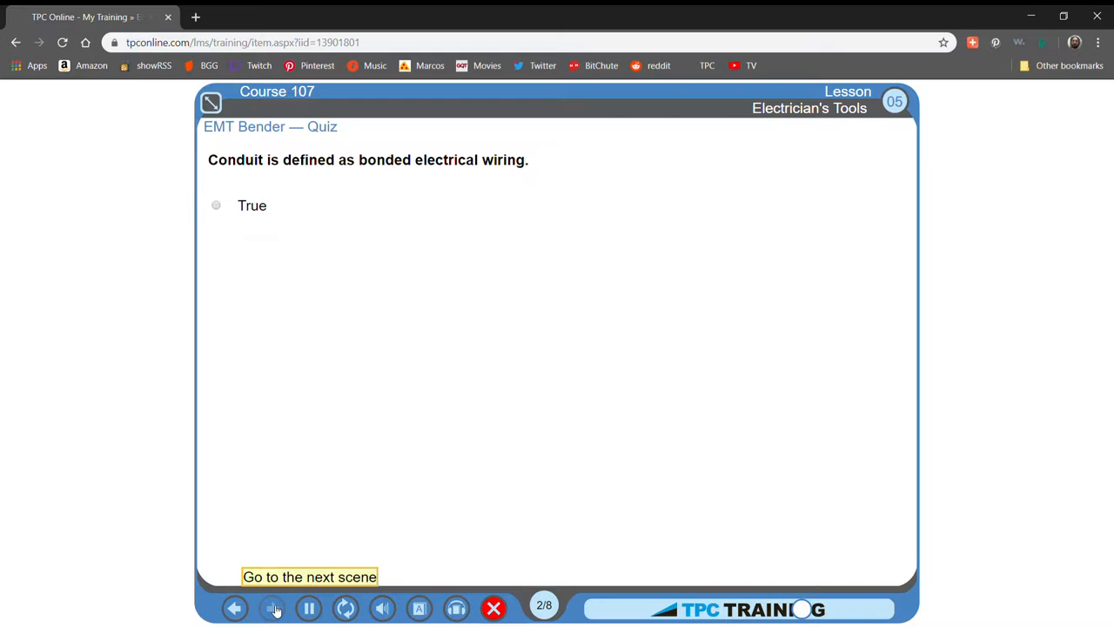
Step: Answer True to the conduit quiz question and check it, revealing False as correct
left_click(274, 608)
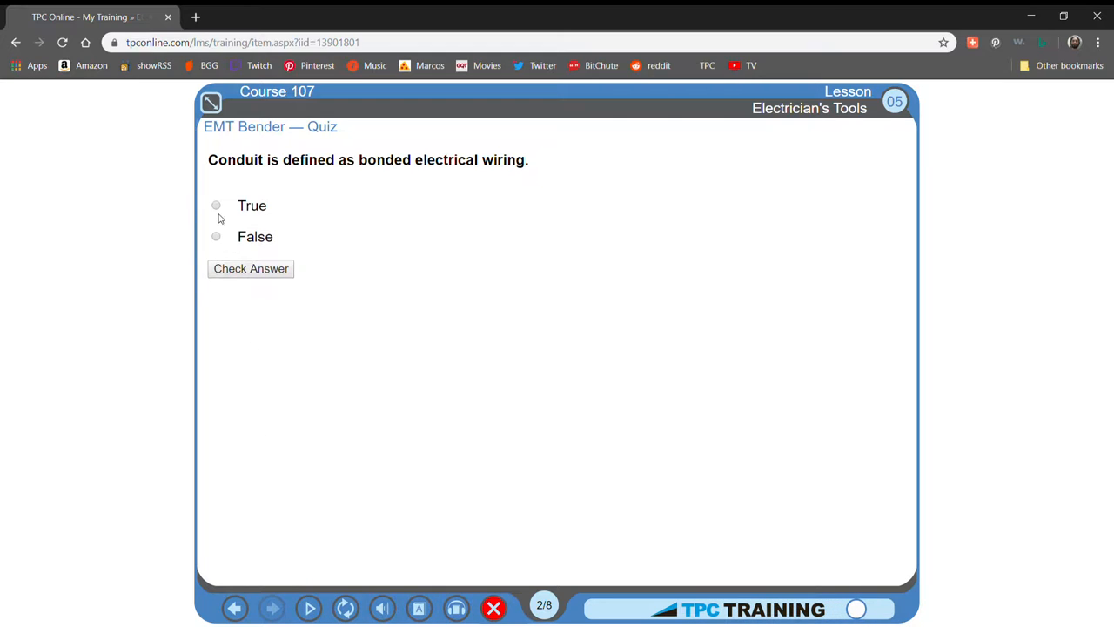
left_click(216, 205)
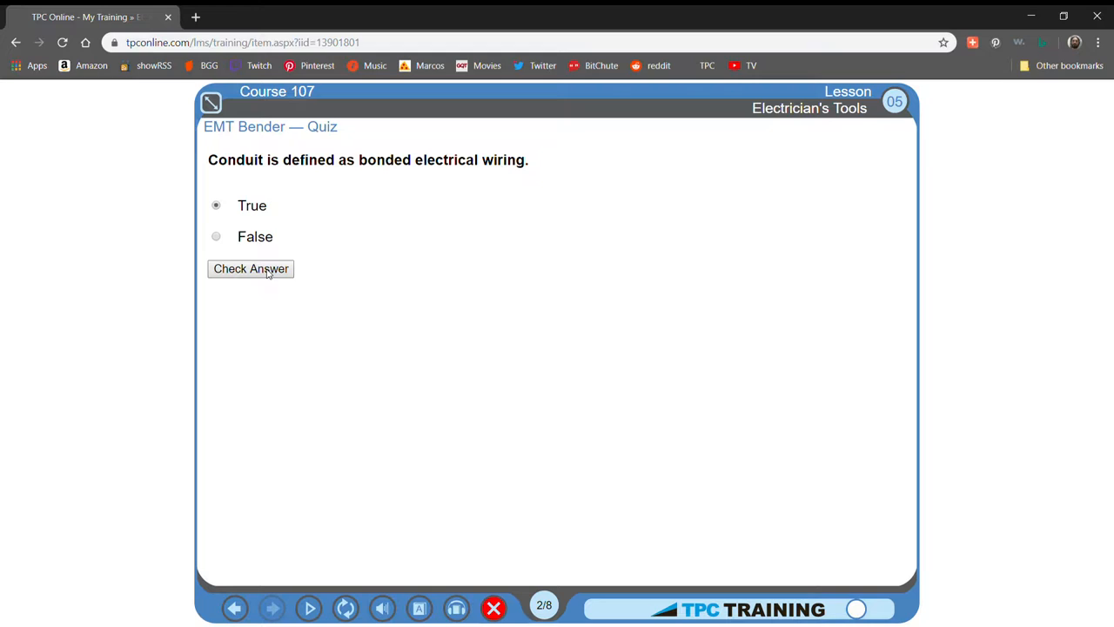
left_click(250, 268)
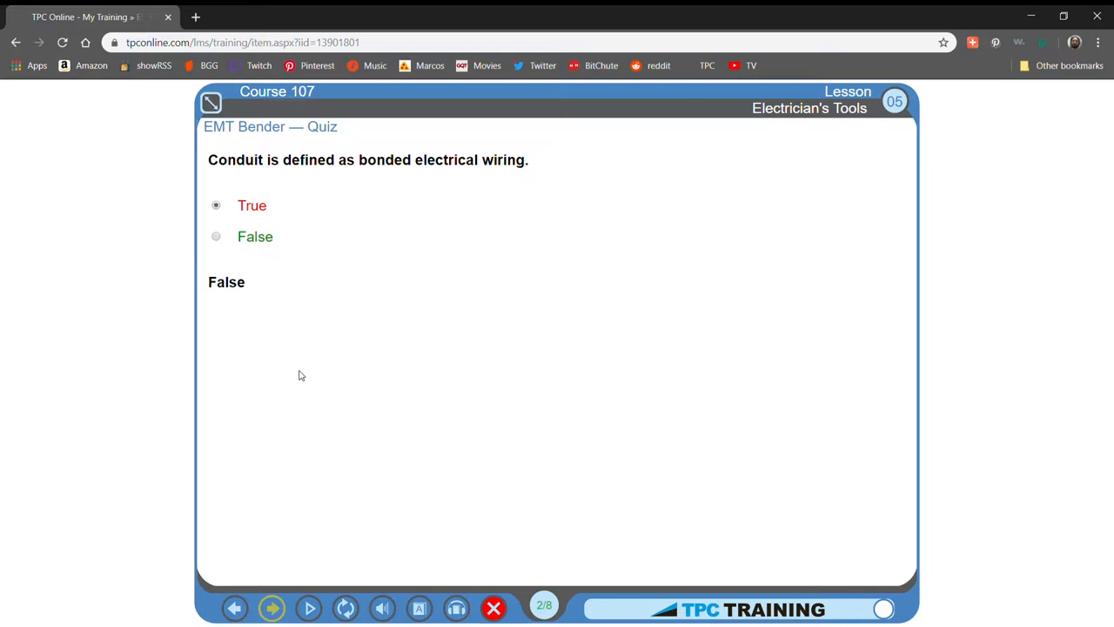
mouse_move(310, 571)
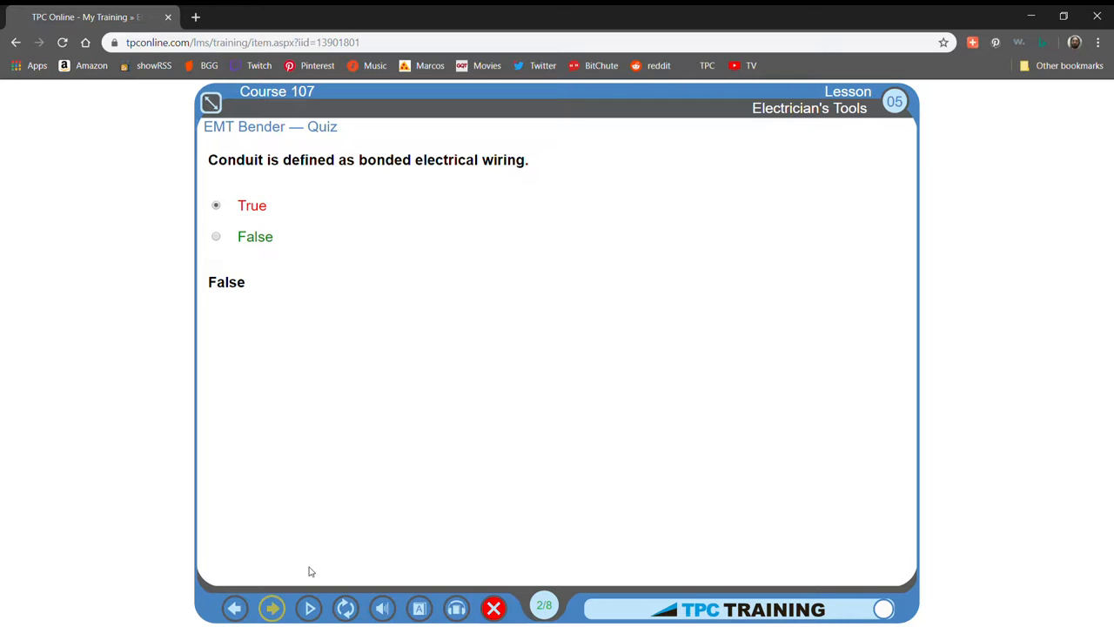
Step: Watch conduit scene 3 of 8, then reach scene 4 of 8 on avoiding tube damage
left_click(278, 605)
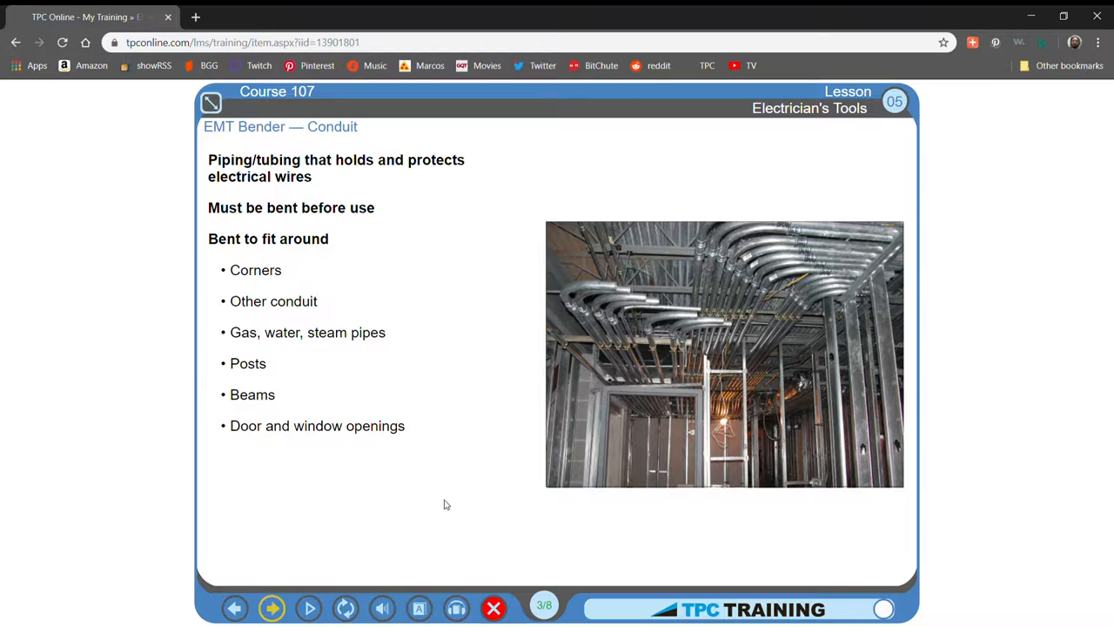
mouse_move(263, 579)
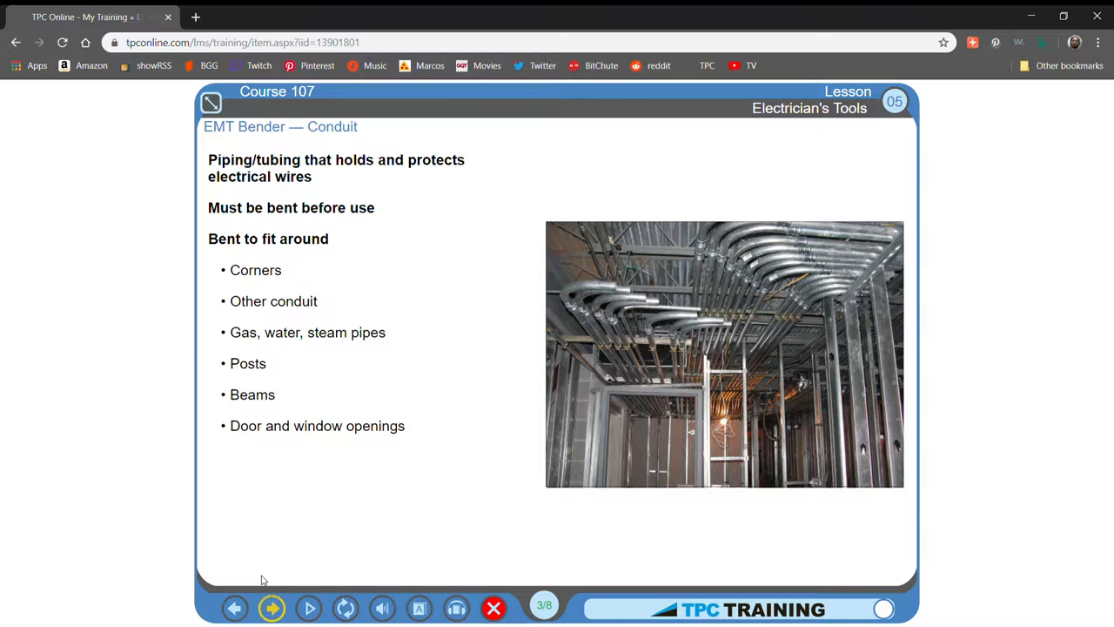
left_click(271, 607)
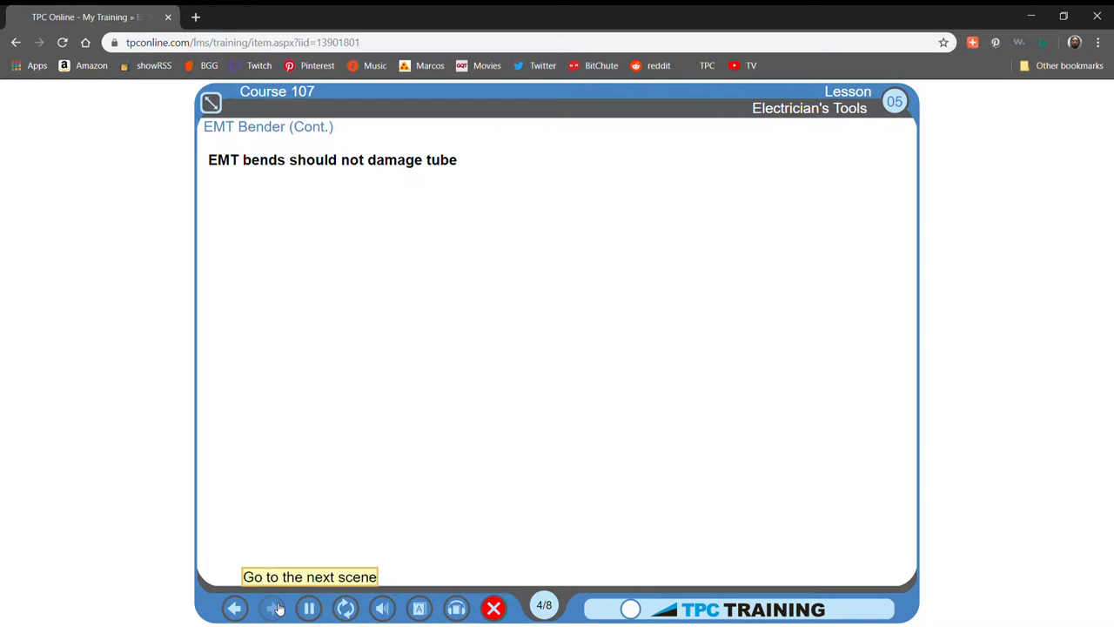
Step: Play scene 4 of 8's bend-radius and hand-bender points and enlarge the bender diagram
left_click(278, 608)
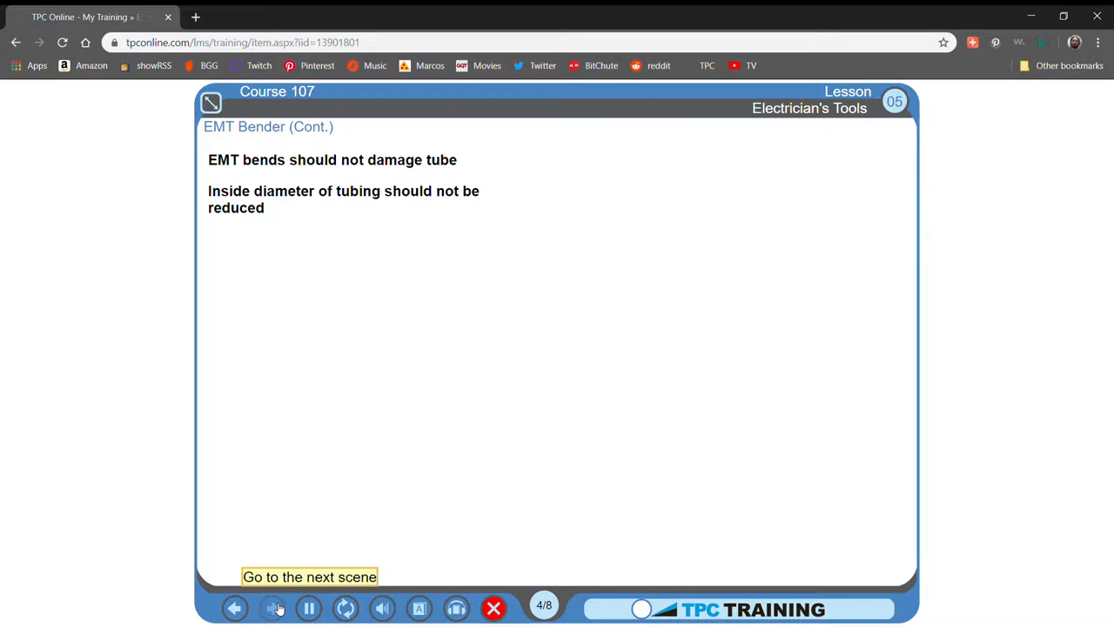
left_click(278, 607)
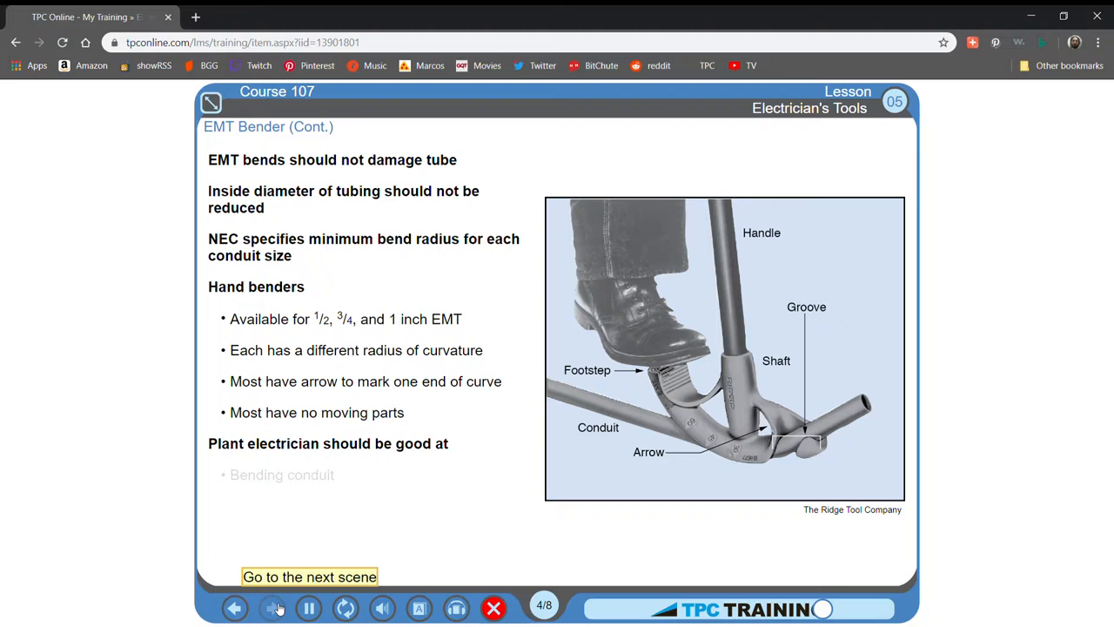
left_click(276, 608)
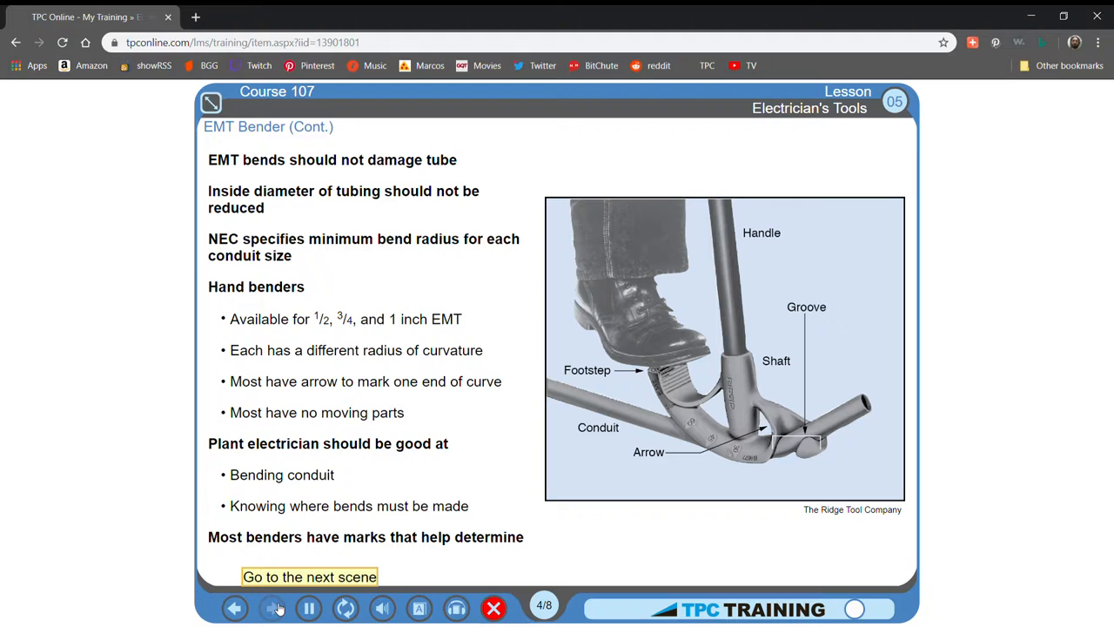
left_click(724, 367)
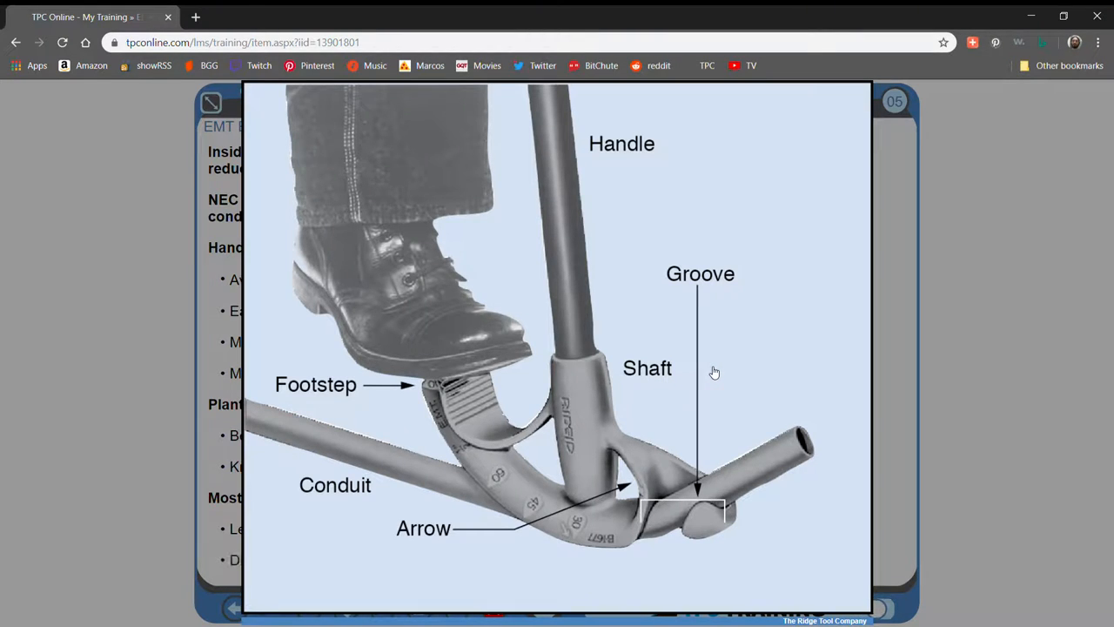
mouse_move(652, 353)
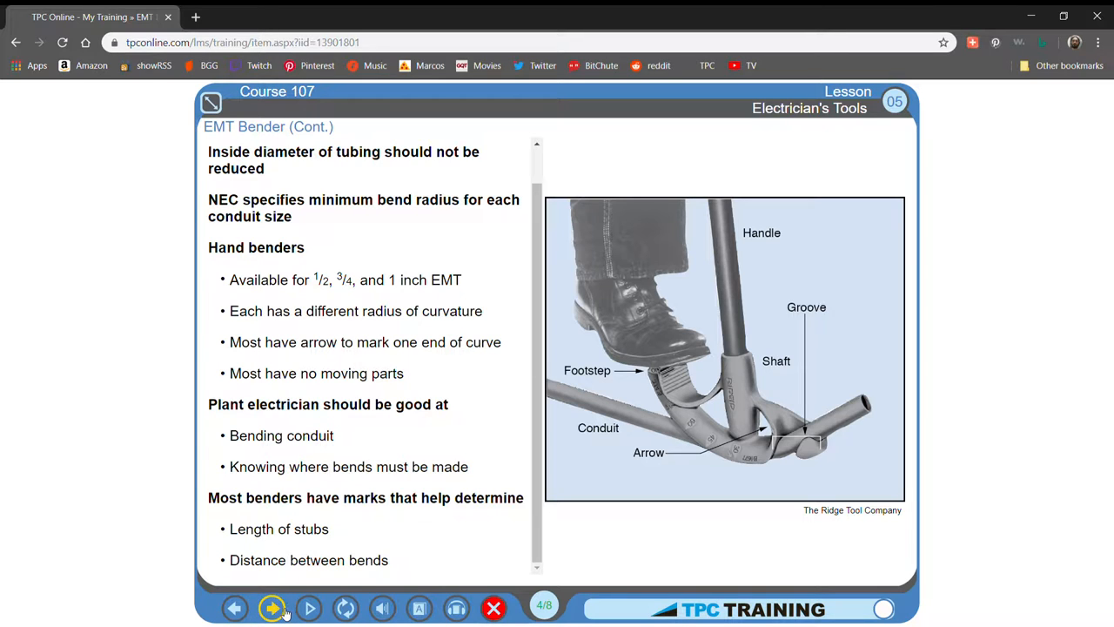
Step: Watch scene 5 on the groove, footstep and threaded shaft, then reach Bending EMT scene 6
left_click(275, 604)
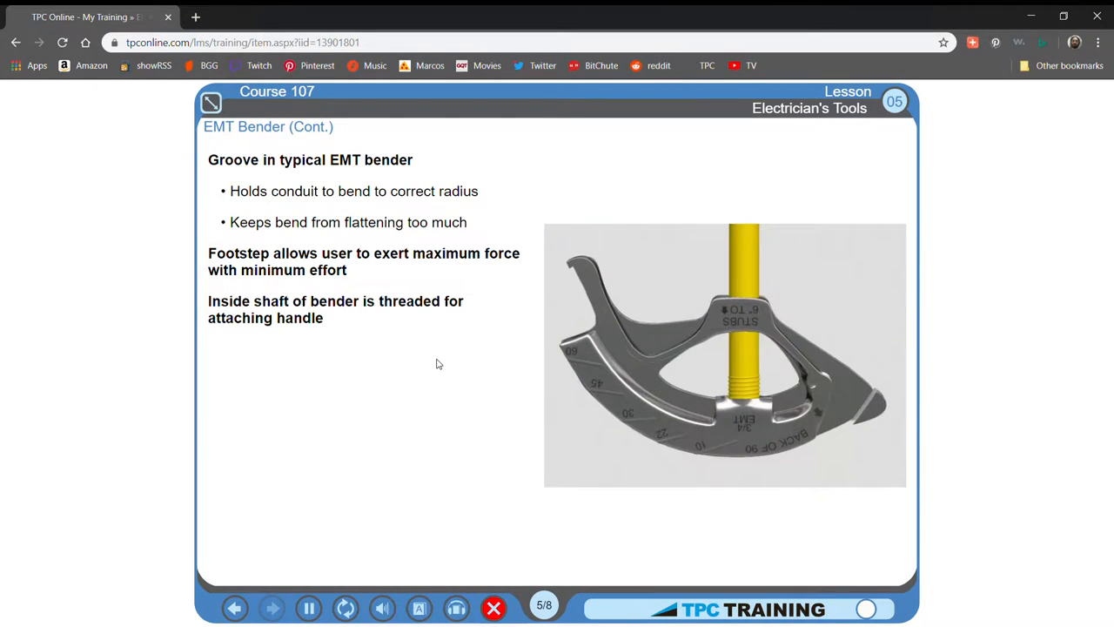
left_click(307, 607)
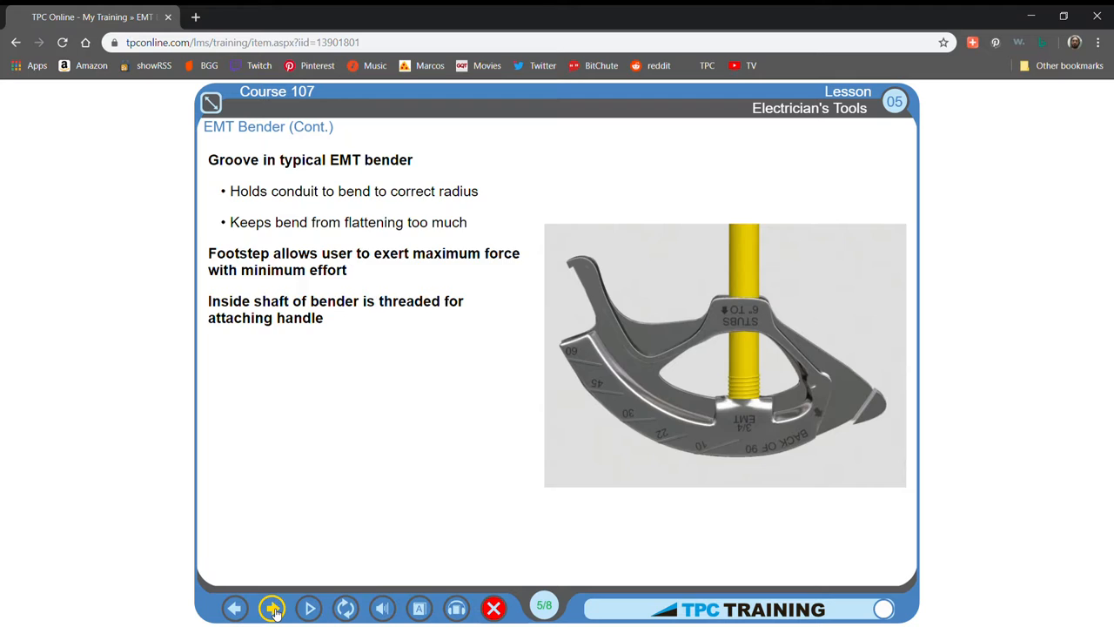
left_click(274, 605)
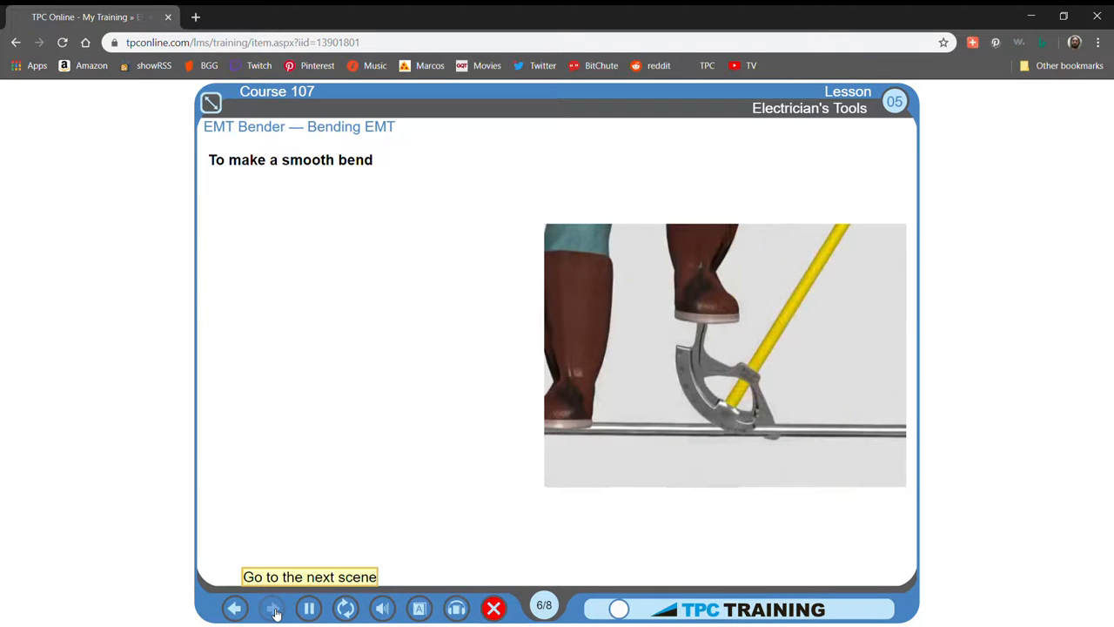
Step: Let the Bending EMT scene list every smooth-bend step, ending on handle swing and foot pressure
left_click(272, 606)
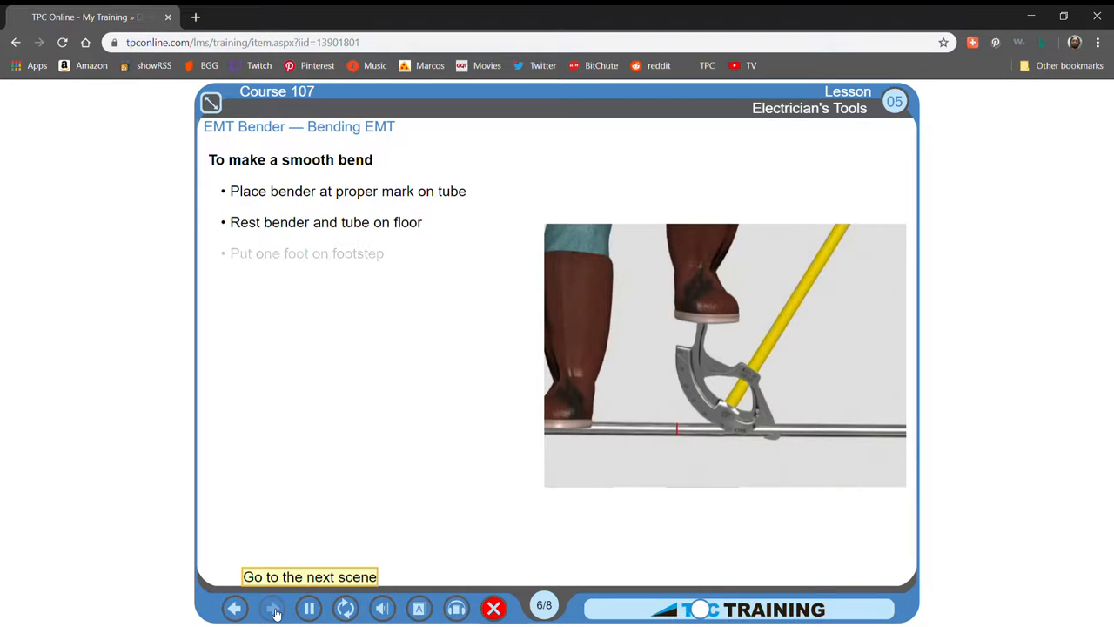
left_click(273, 608)
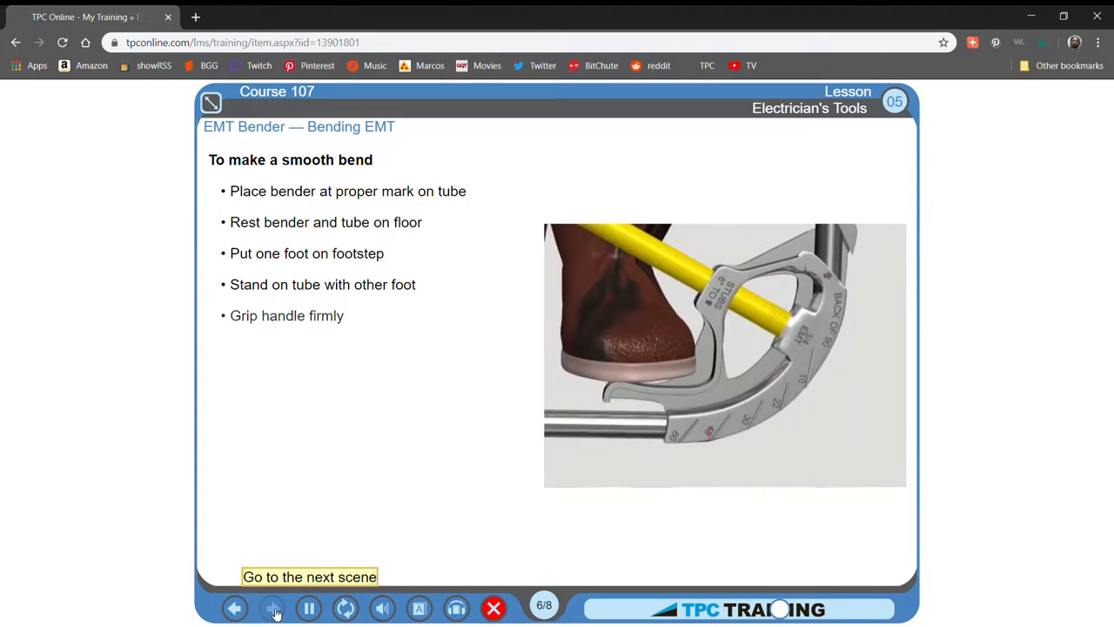
left_click(273, 607)
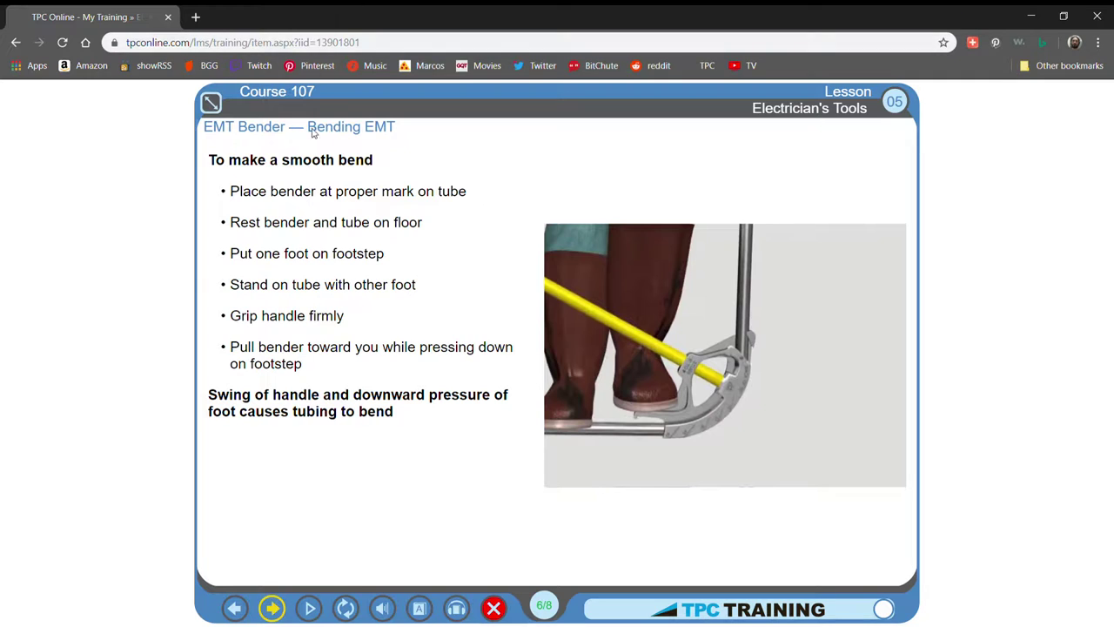
Step: Watch the Offset Bend scene on 1/2 and 3/4 inch offsets, then reach scene 8 of 8
left_click(272, 607)
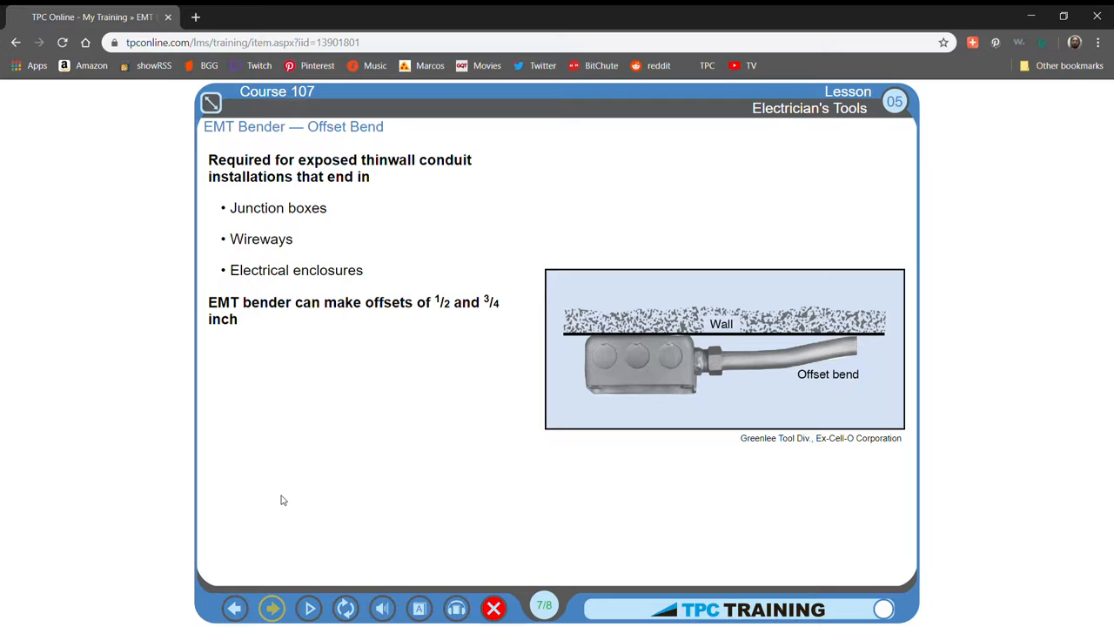
left_click(273, 607)
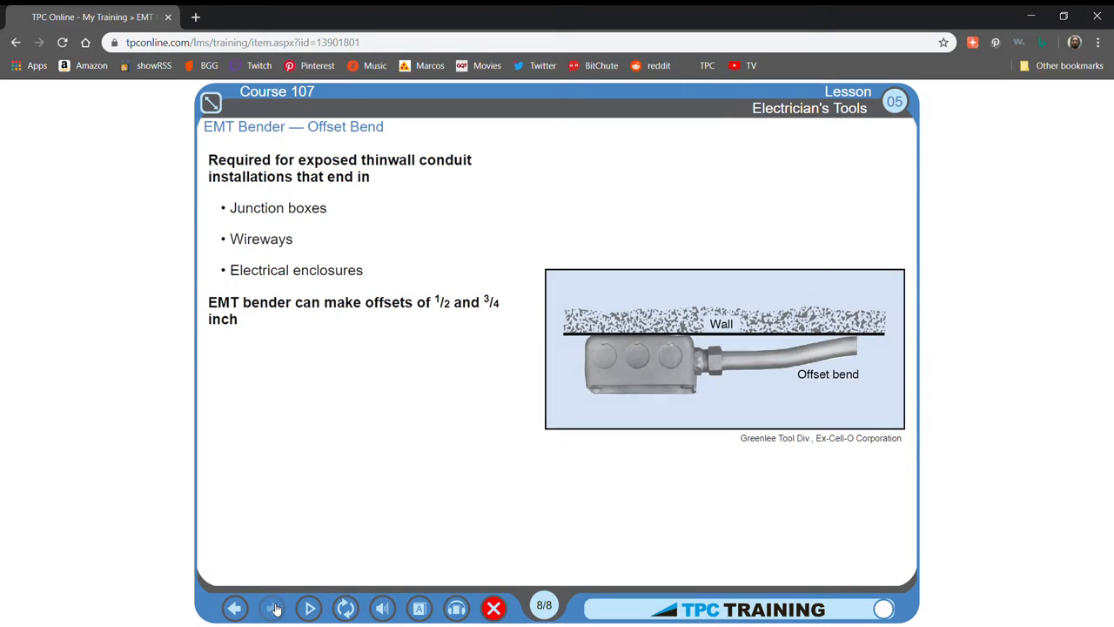
Step: Finish the Offset Bend (Cont.) usage steps and reach the Correcting Knocked Over Stubs scenes
left_click(307, 608)
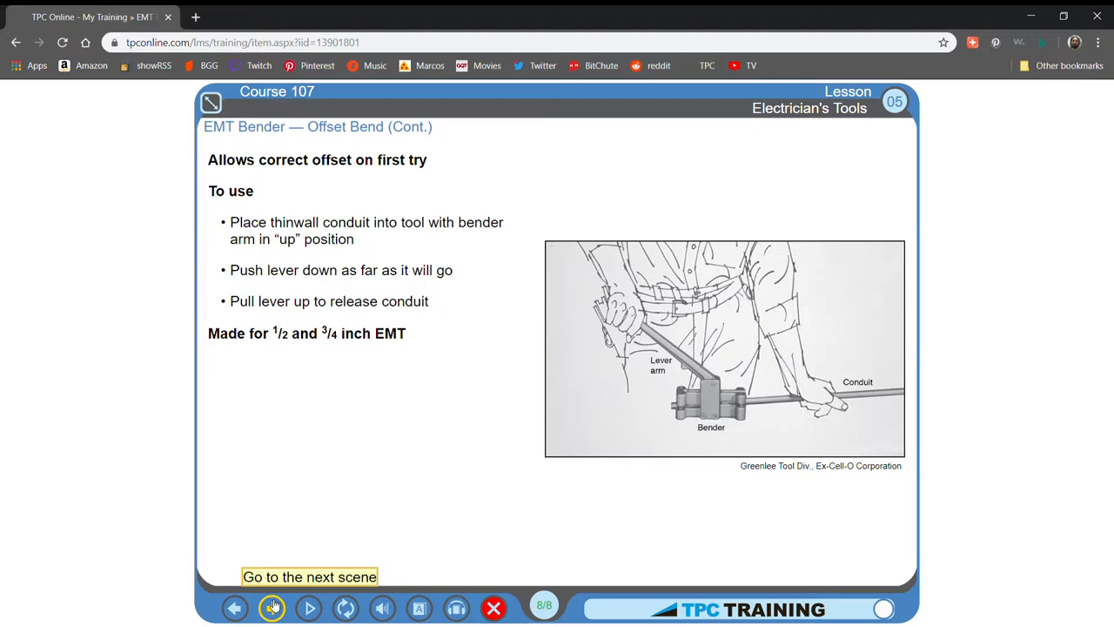
left_click(271, 604)
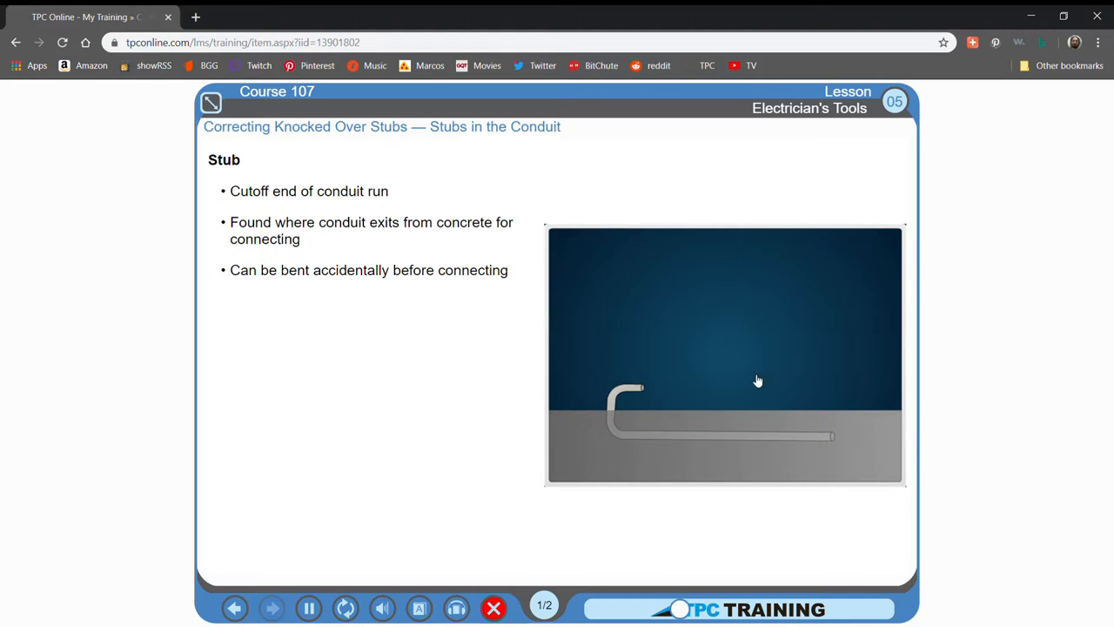
Step: Play the stubs straightening and drift-pin steps, then reach the Conduit Sizing Tool scene 2 of 2
left_click(757, 380)
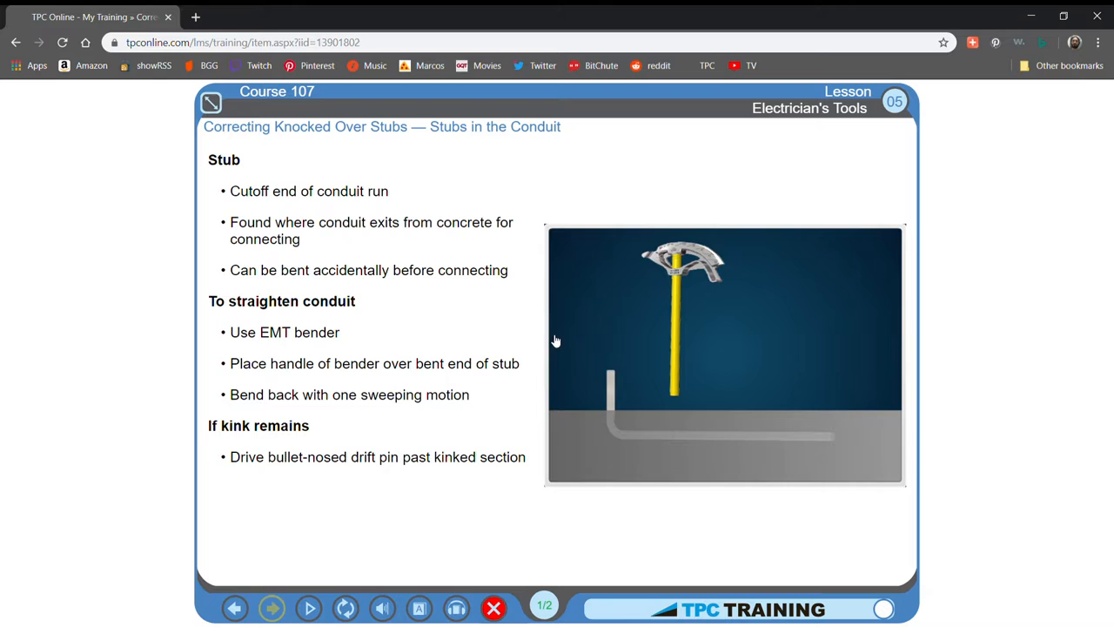
left_click(273, 606)
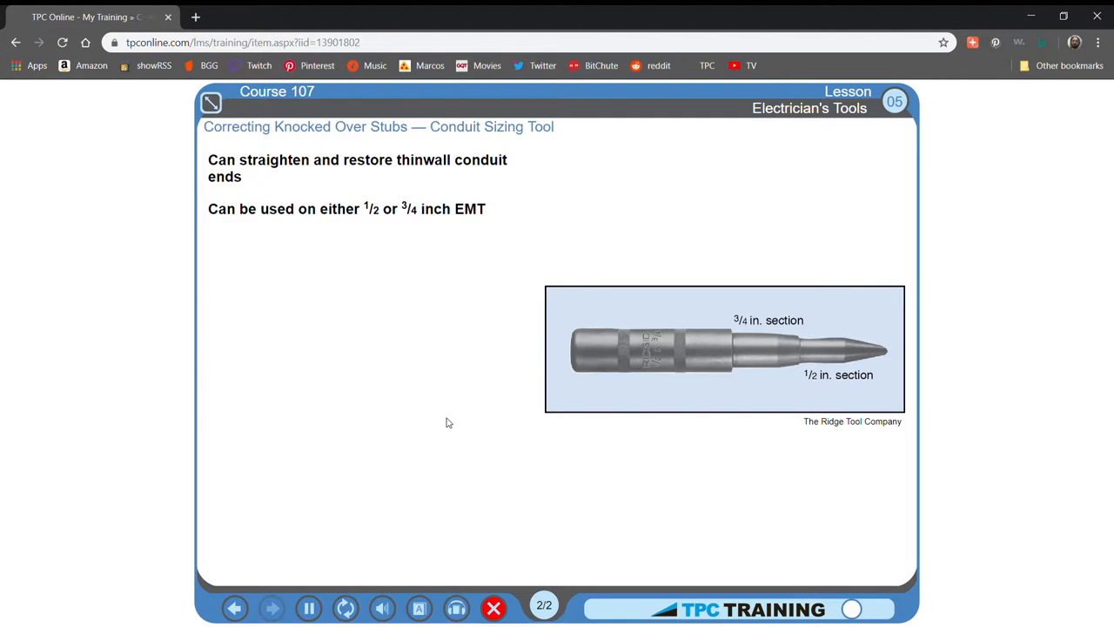
Step: Finish Conduit Sizing Tool scene 2/2 and advance to Rigid Conduit scene 1/9 on hickey bending
left_click(306, 607)
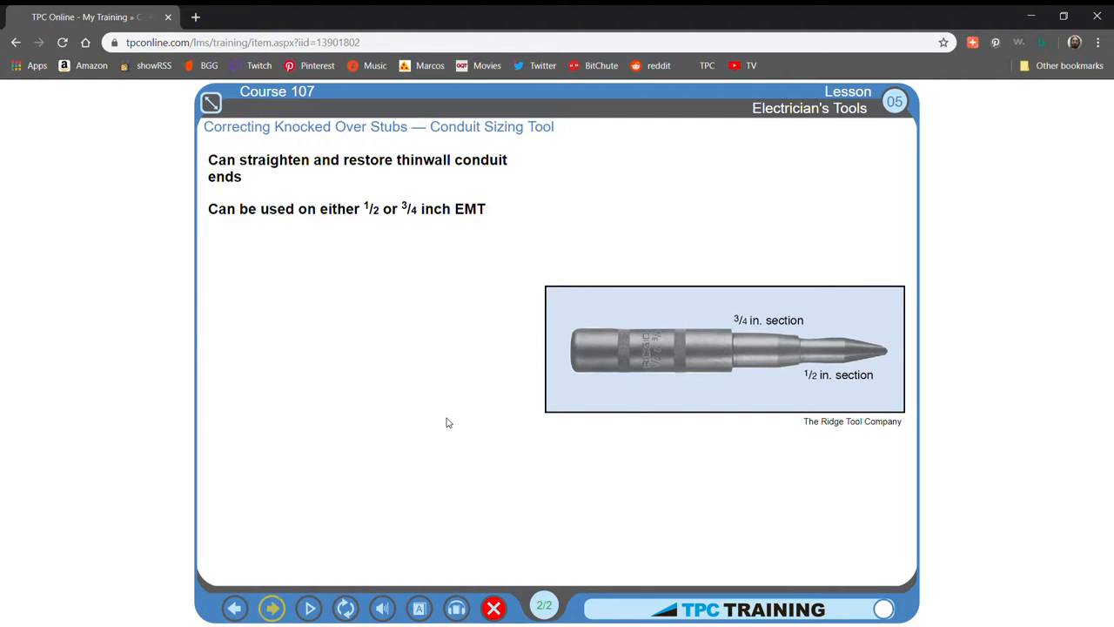
mouse_move(271, 608)
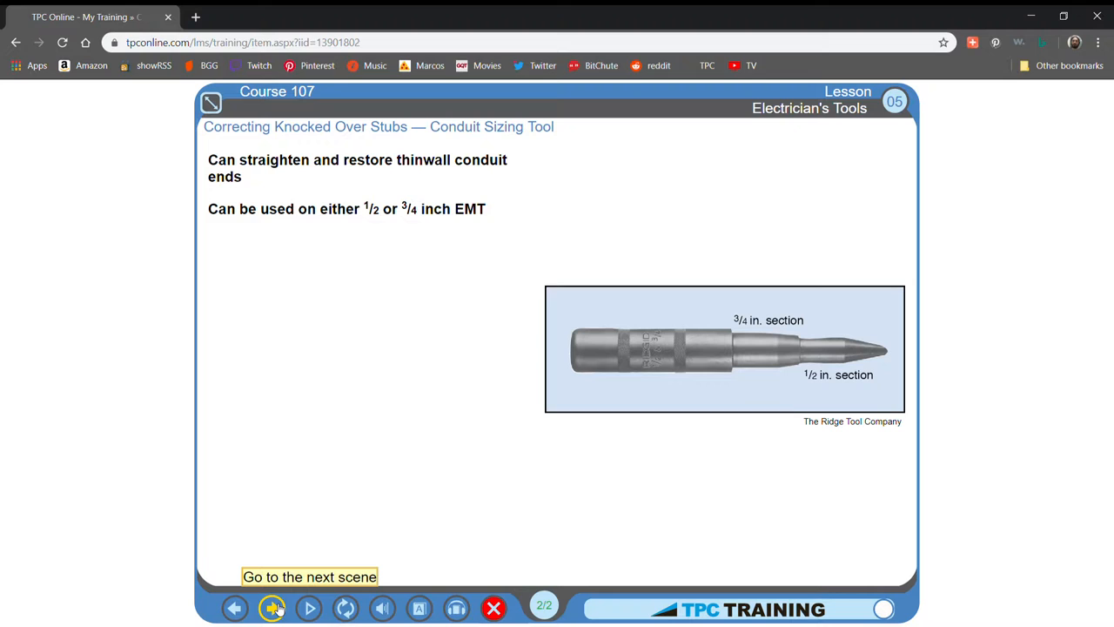
left_click(273, 605)
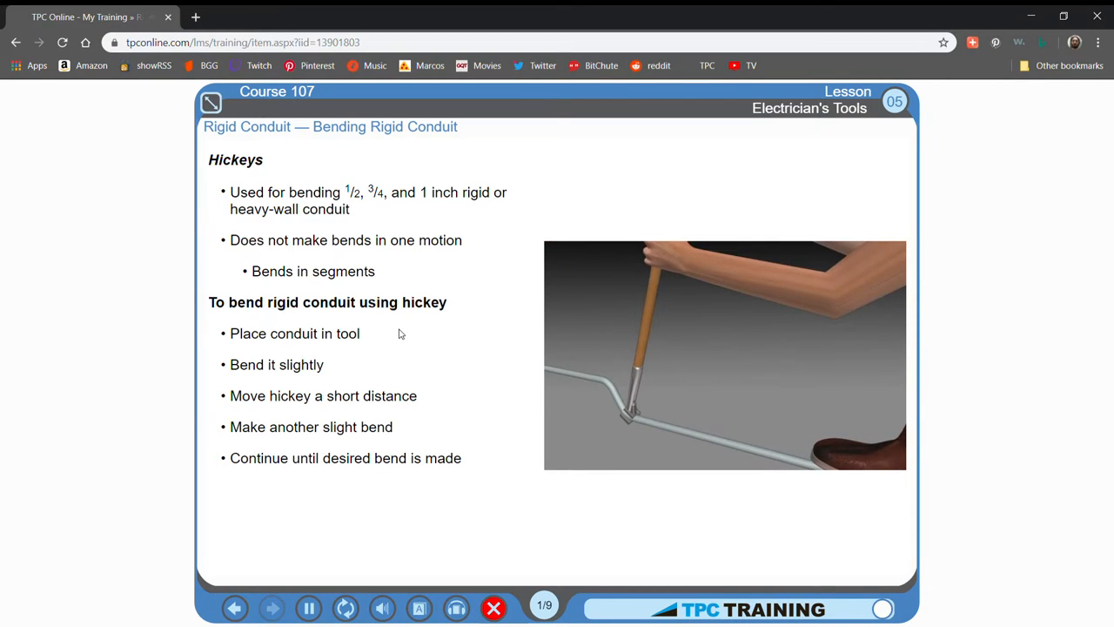
Step: Play Rigid Conduit scenes 1/9 (Hickeys) and 2/9 (Mechanical Benders), then reach quiz scene 3/9
left_click(308, 608)
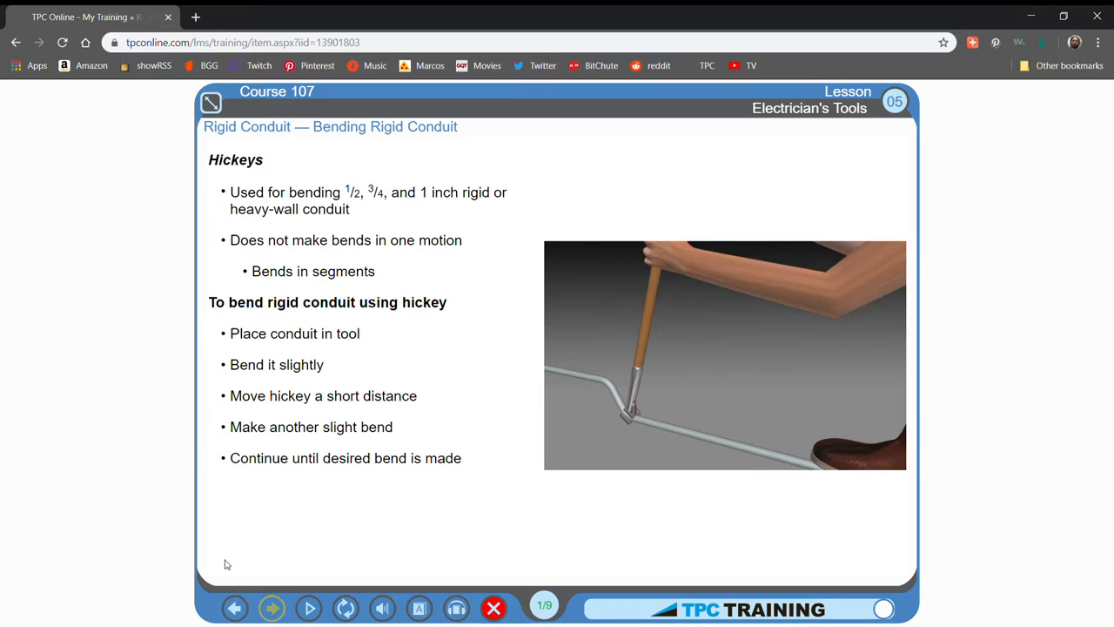
left_click(277, 606)
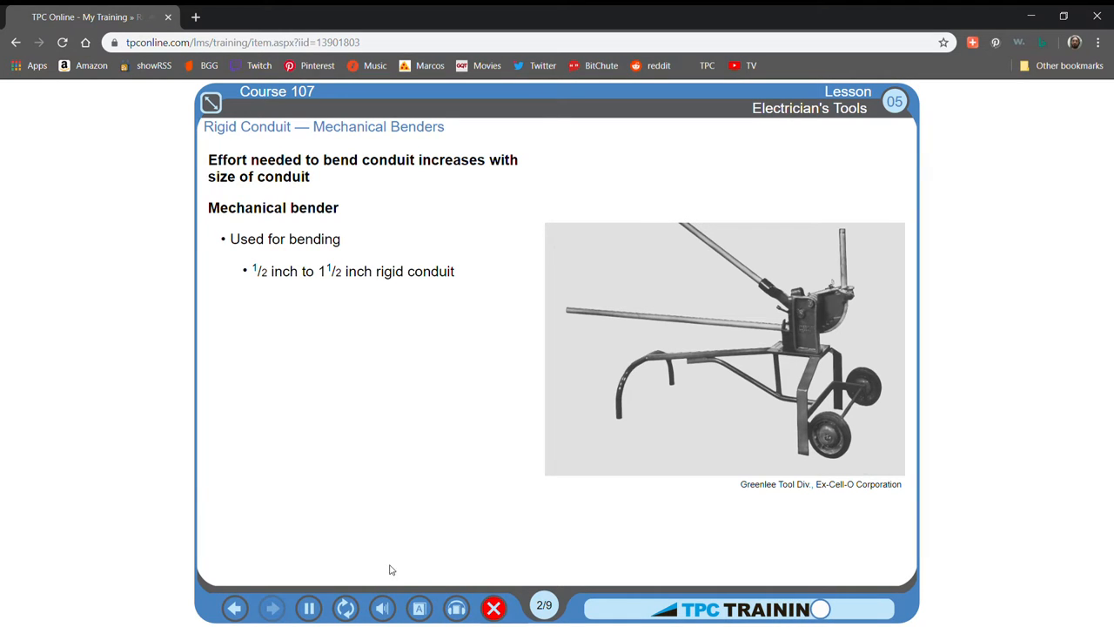
left_click(722, 349)
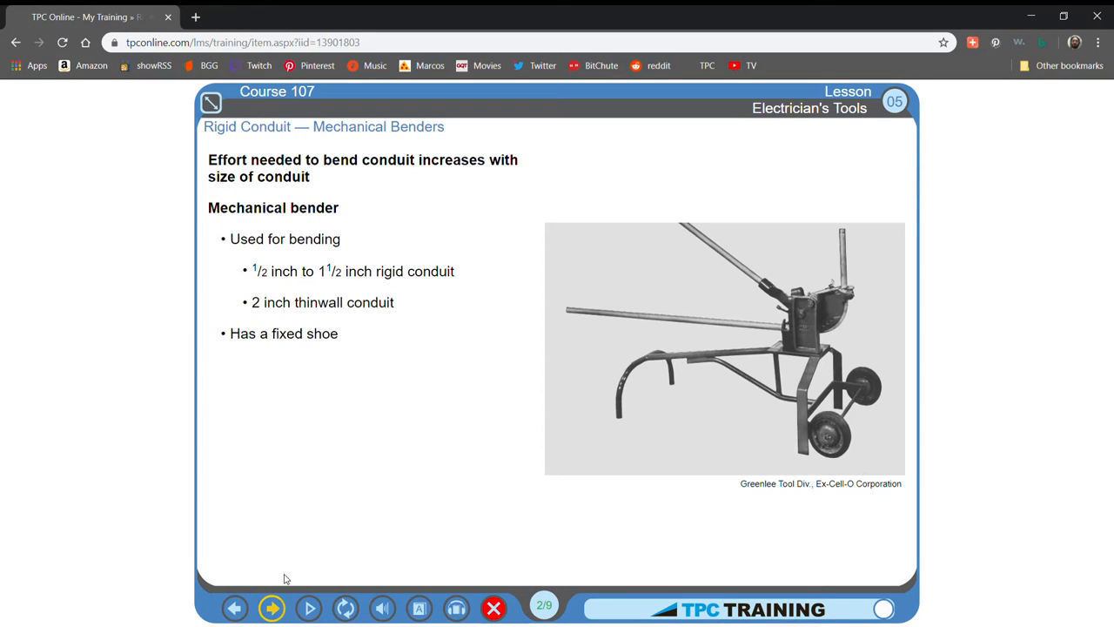
left_click(271, 607)
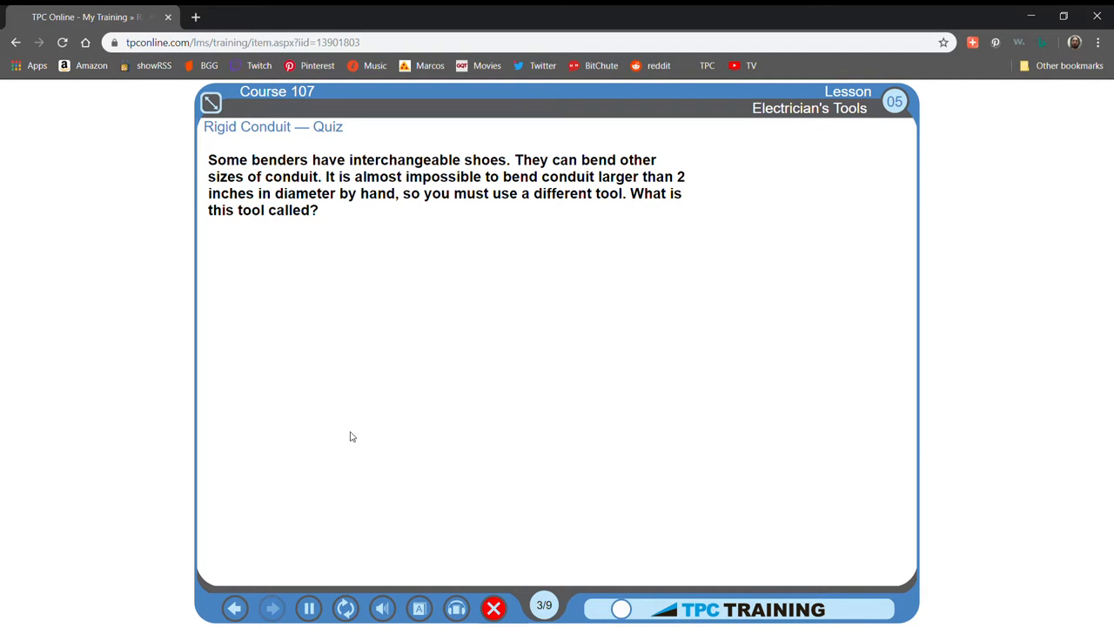
mouse_move(392, 431)
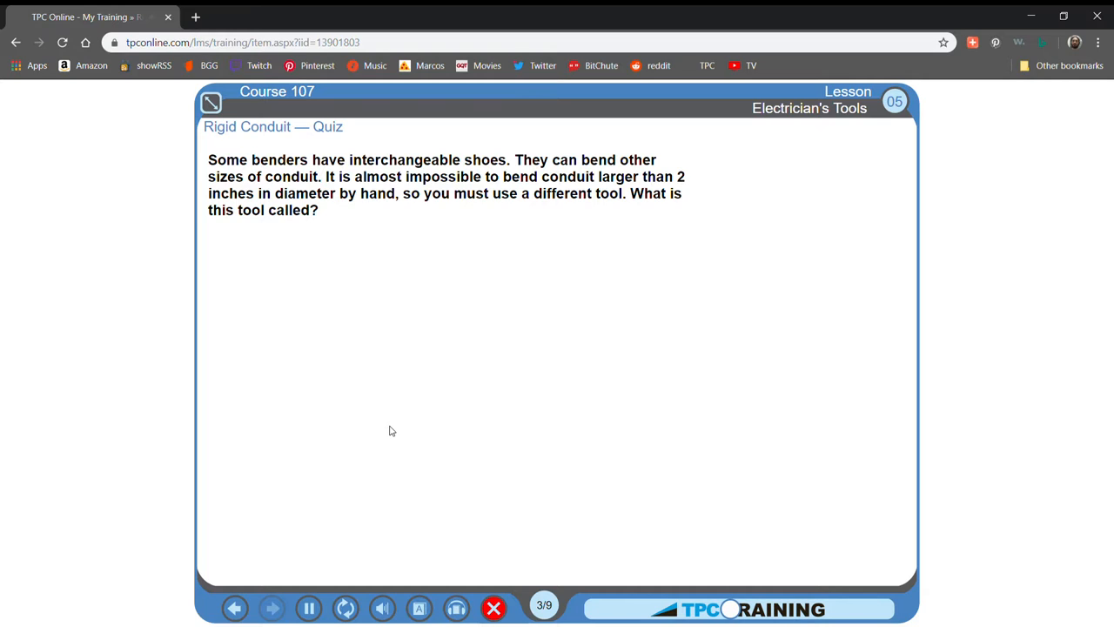
mouse_move(483, 407)
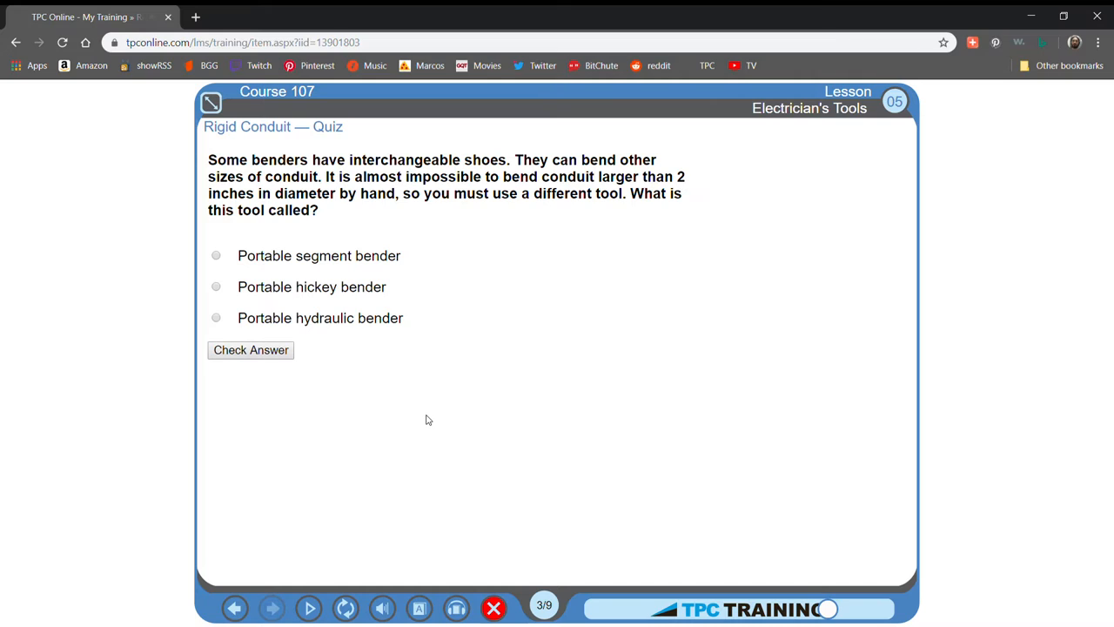
mouse_move(357, 325)
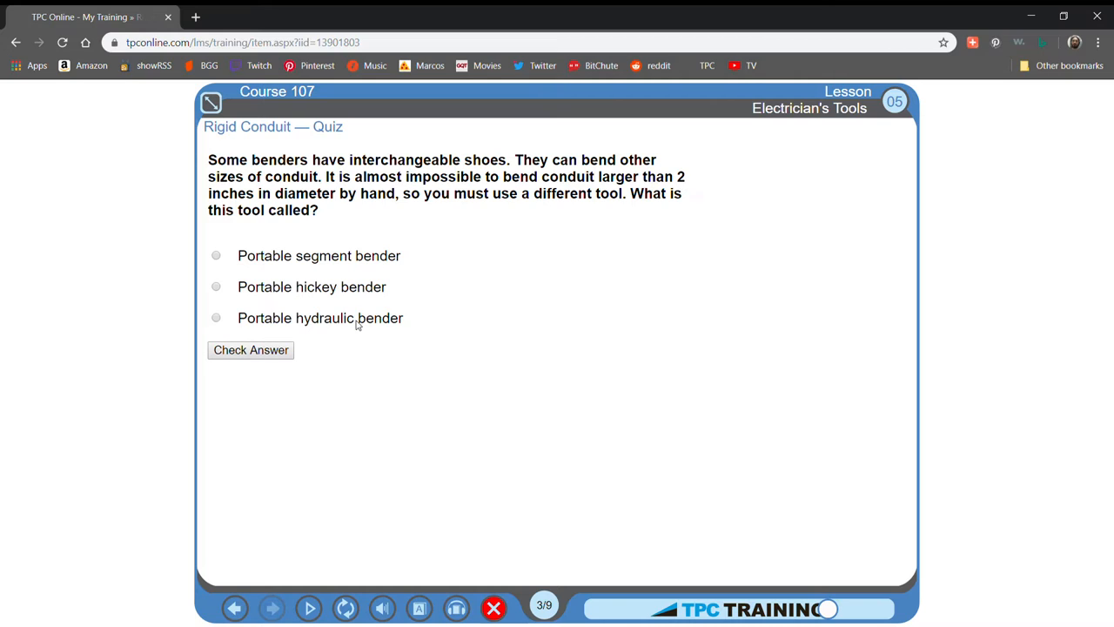
Step: Pick 'Portable hydraulic bender', confirm it's correct, and advance to scene 4/9
left_click(216, 317)
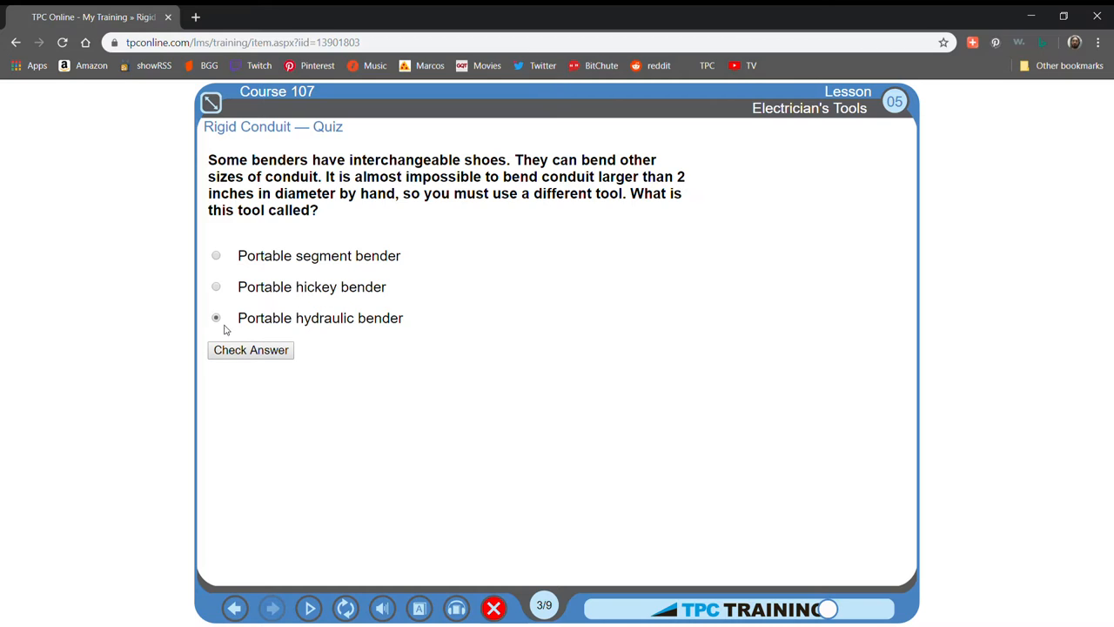
left_click(251, 350)
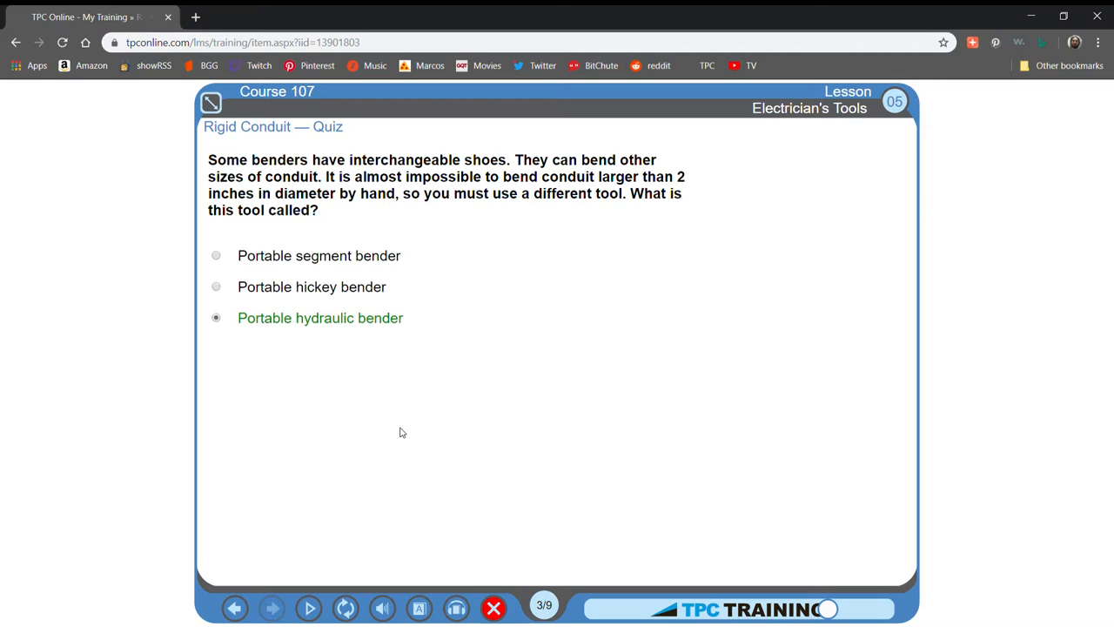
left_click(309, 606)
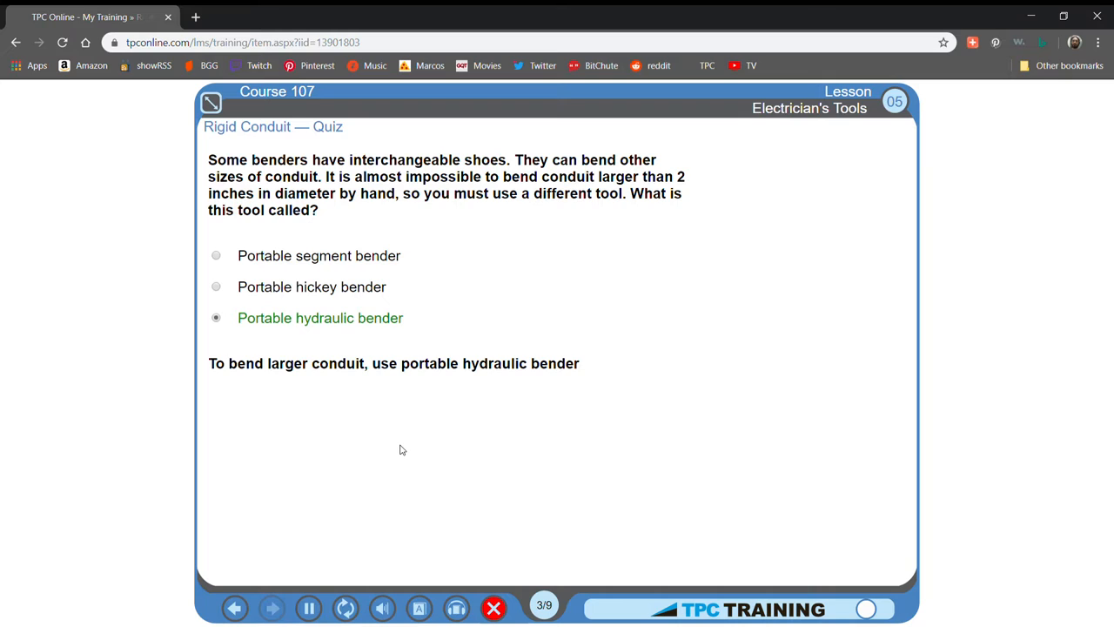
left_click(306, 606)
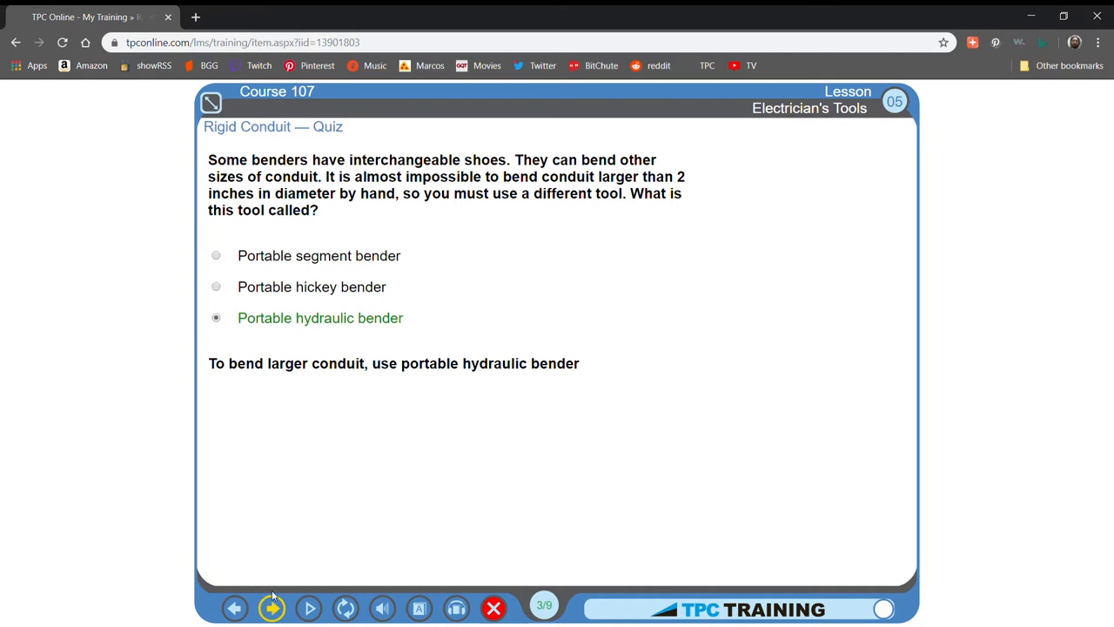
left_click(271, 606)
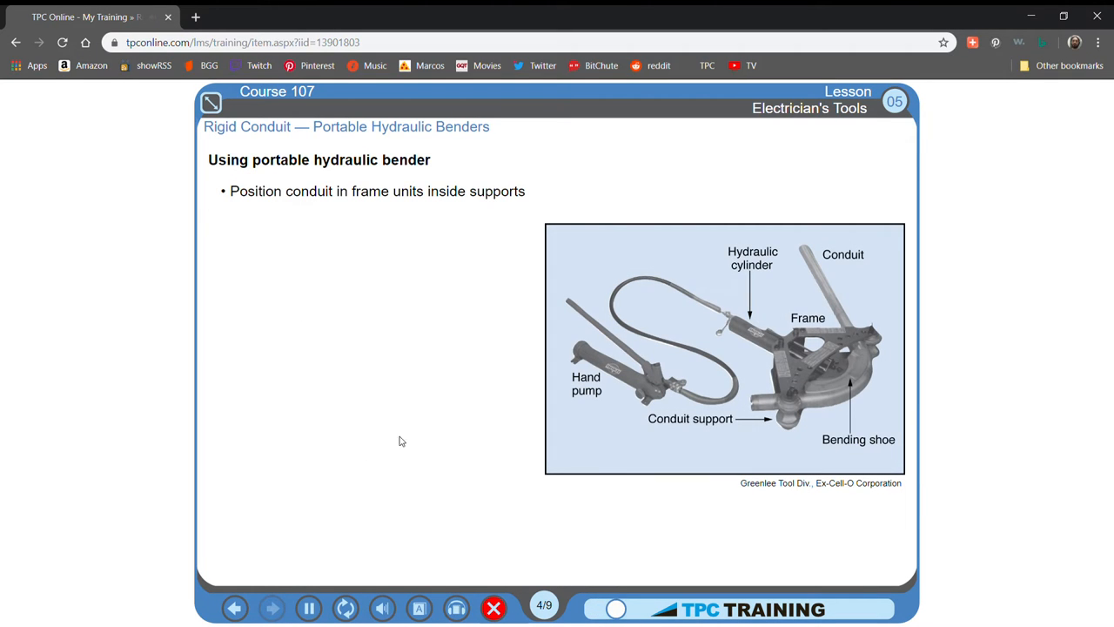
mouse_move(413, 428)
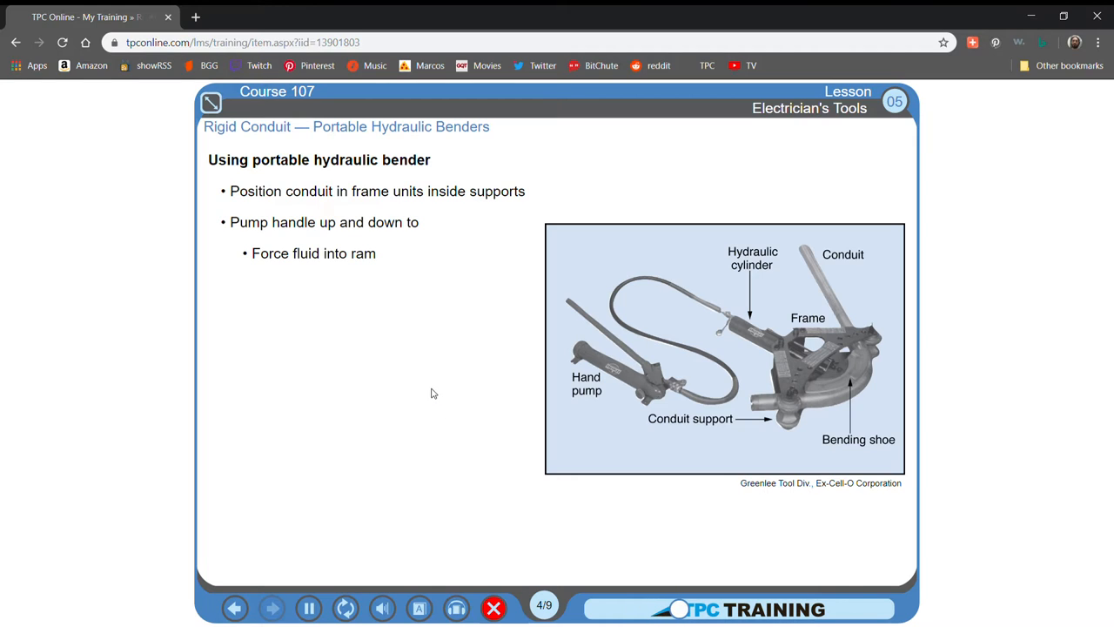
mouse_move(437, 397)
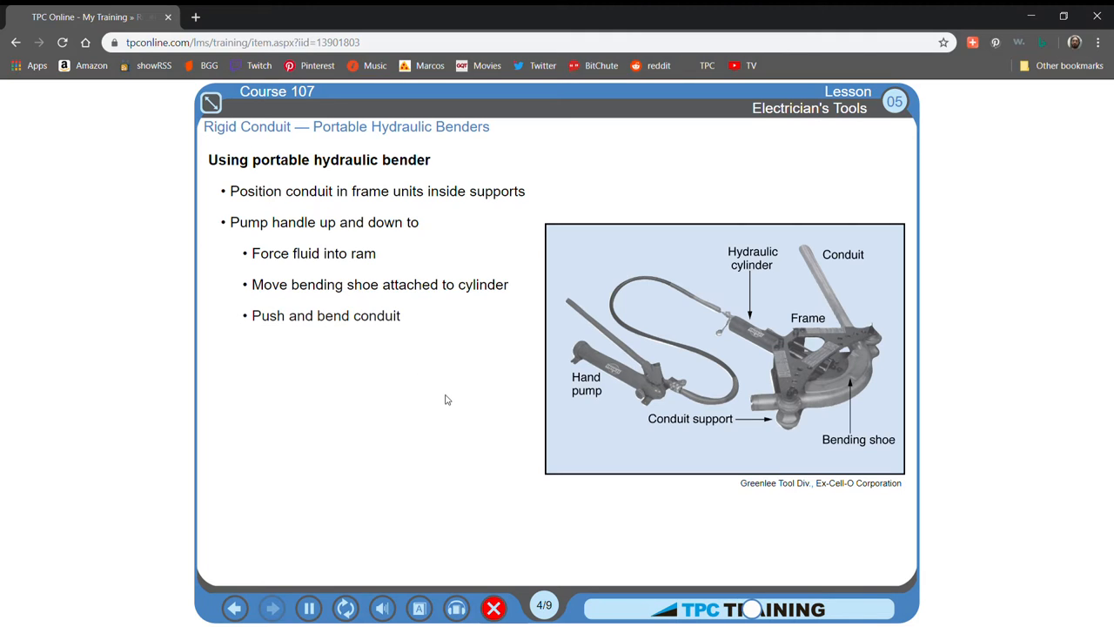
mouse_move(312, 350)
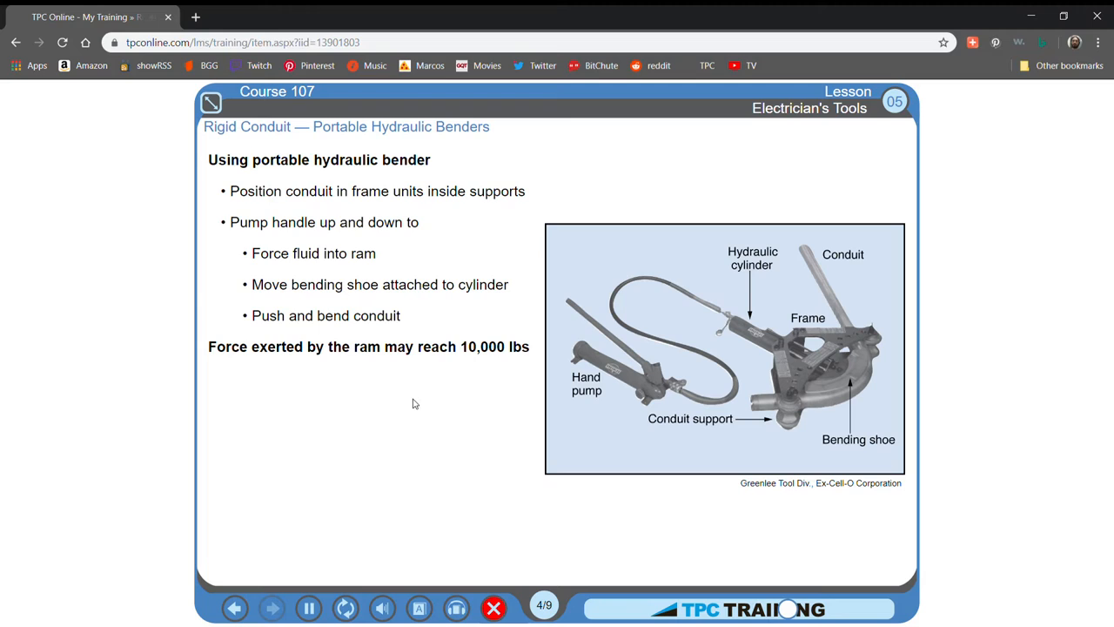
mouse_move(416, 412)
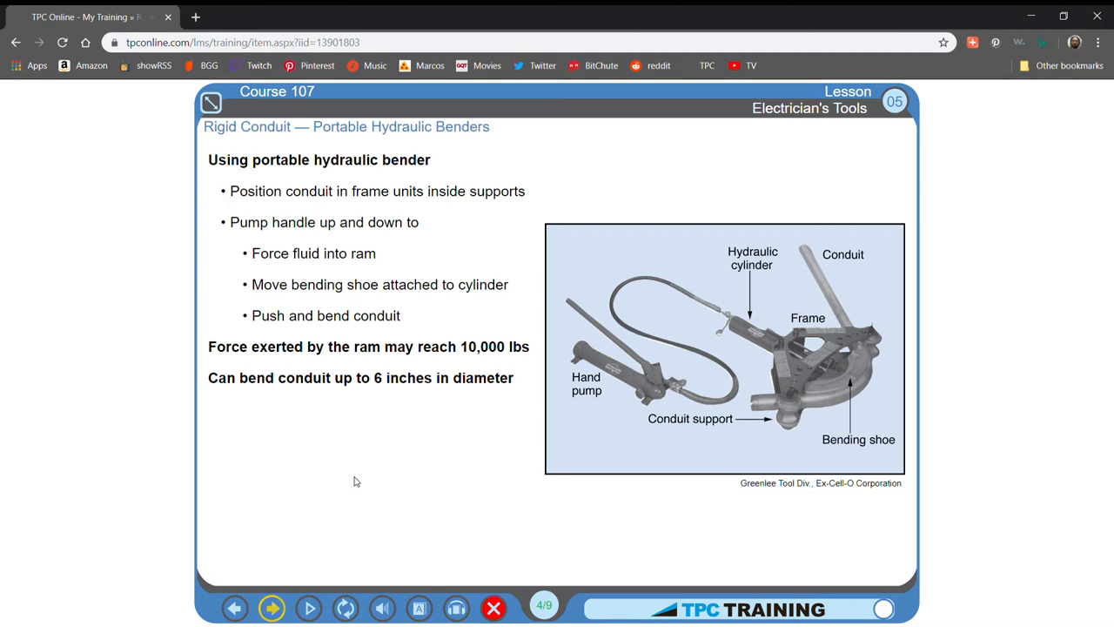
Step: After the 10,000 lb, 6-inch conduit hydraulic bender scene, advance to scene 5/9
left_click(271, 607)
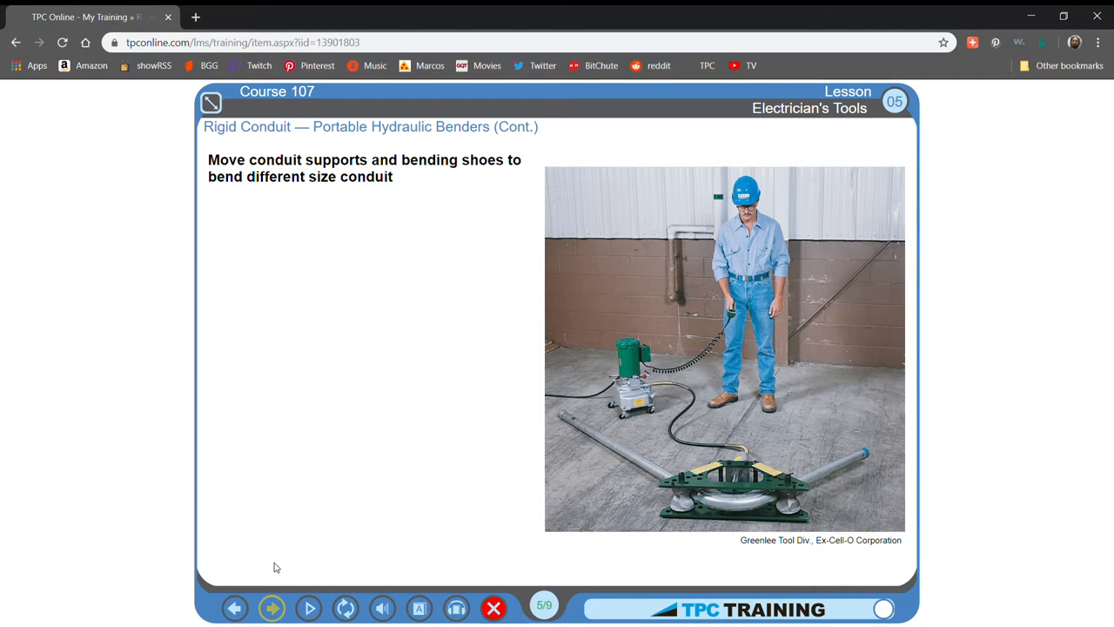
Step: Advance past the supports-and-shoes hydraulic benders scene to segment benders, scene 6/9
left_click(273, 605)
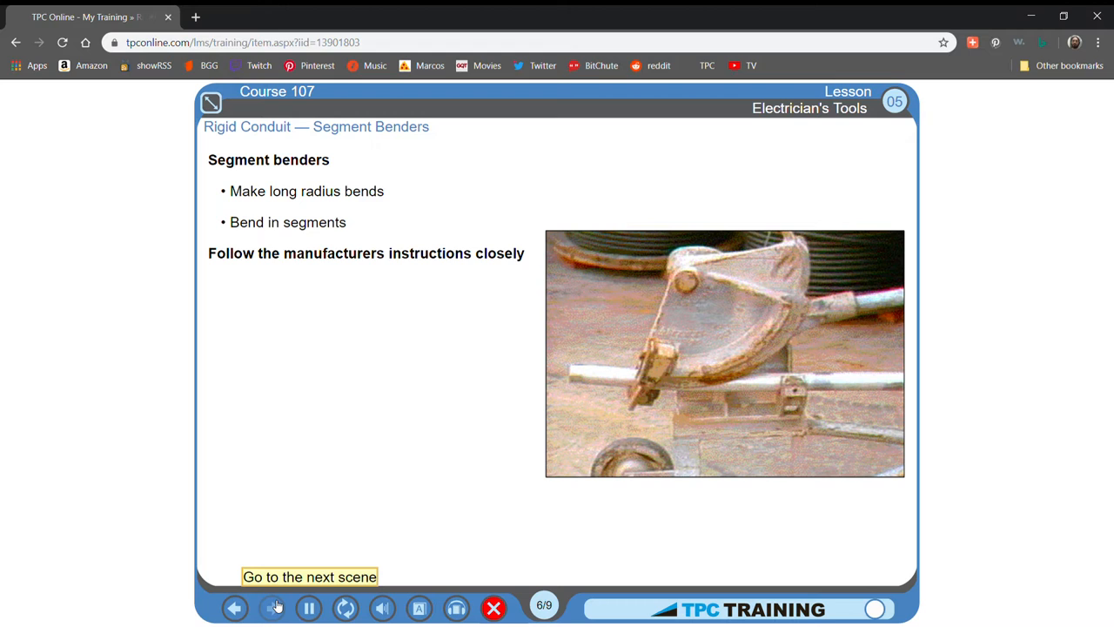
Step: Advance from the segment benders scene to scene 7/9, assembling rigid conduit
left_click(272, 607)
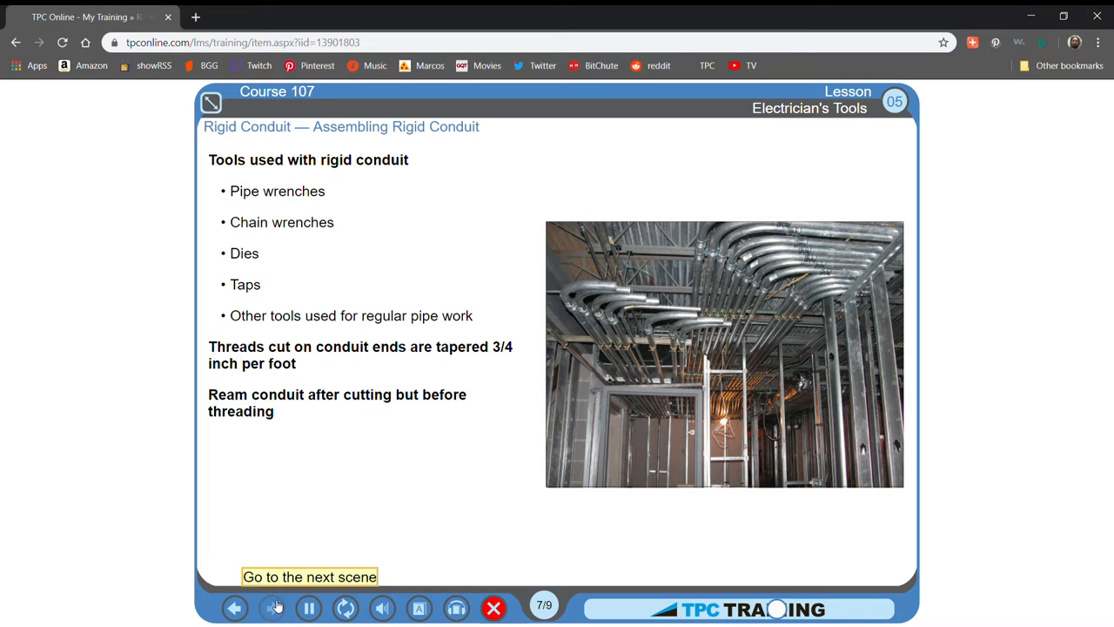
Step: Replay scene 7/9 until it ends on grounding and raceways loosely holding wires
left_click(272, 606)
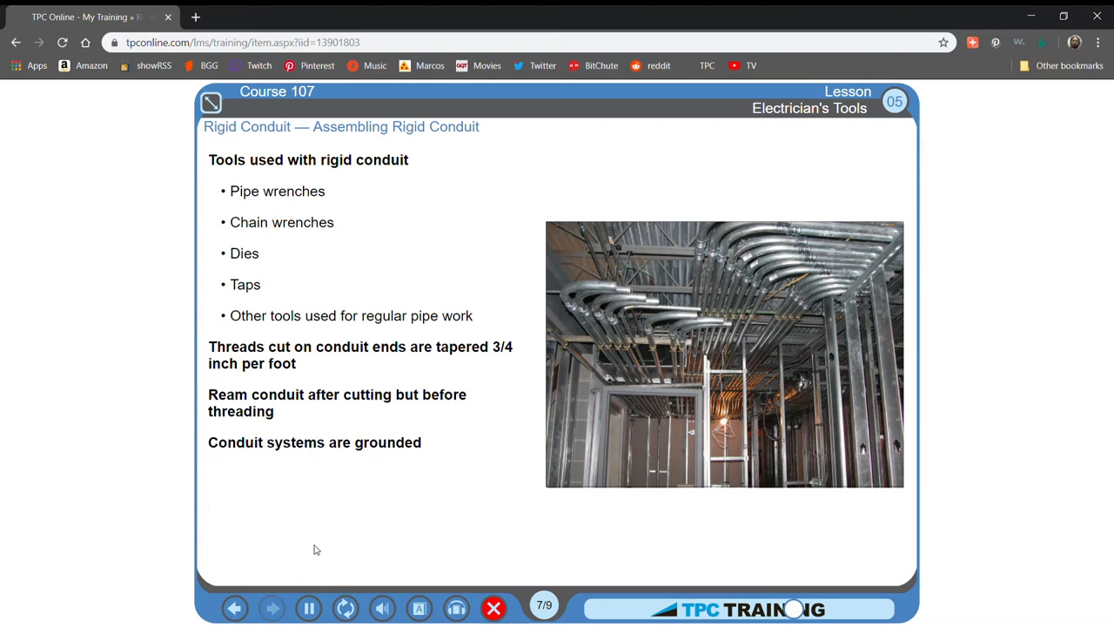
mouse_move(344, 607)
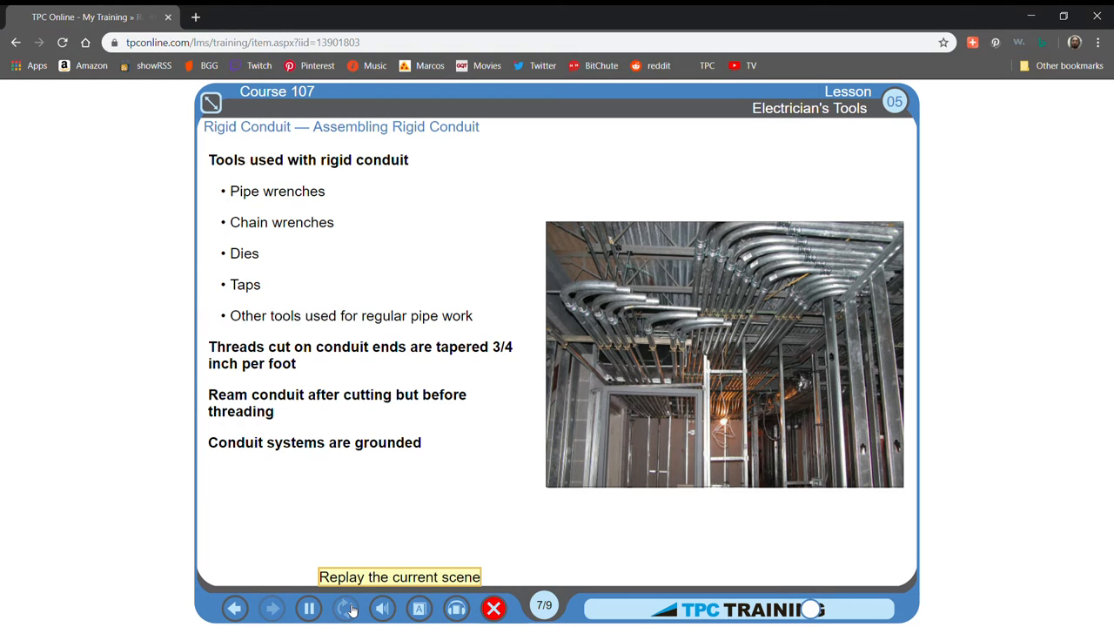
left_click(341, 607)
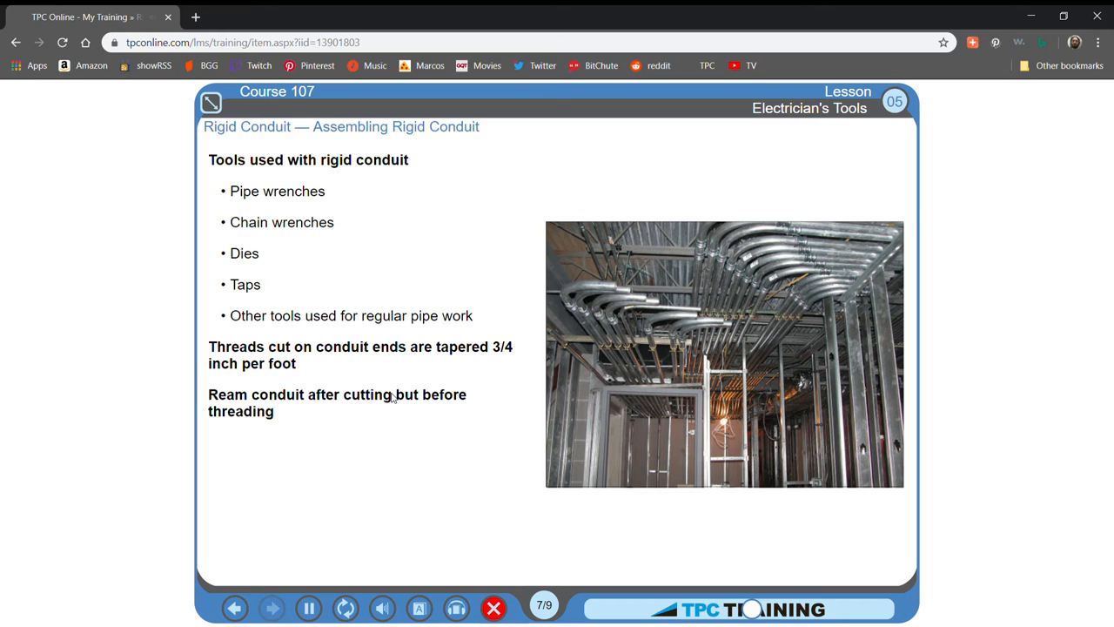
mouse_move(393, 413)
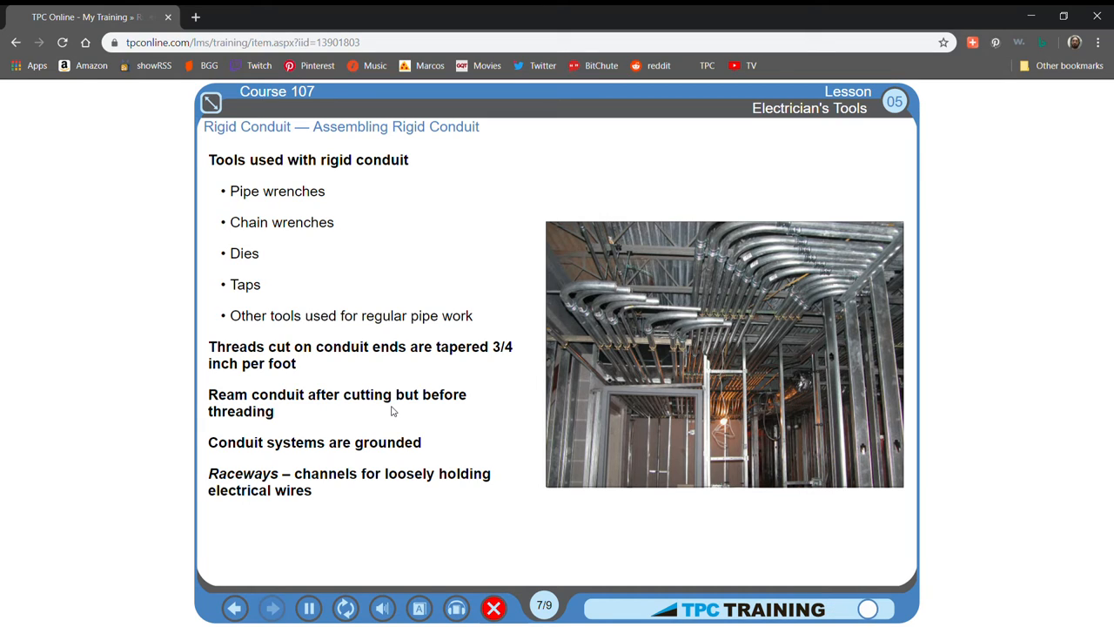
left_click(268, 606)
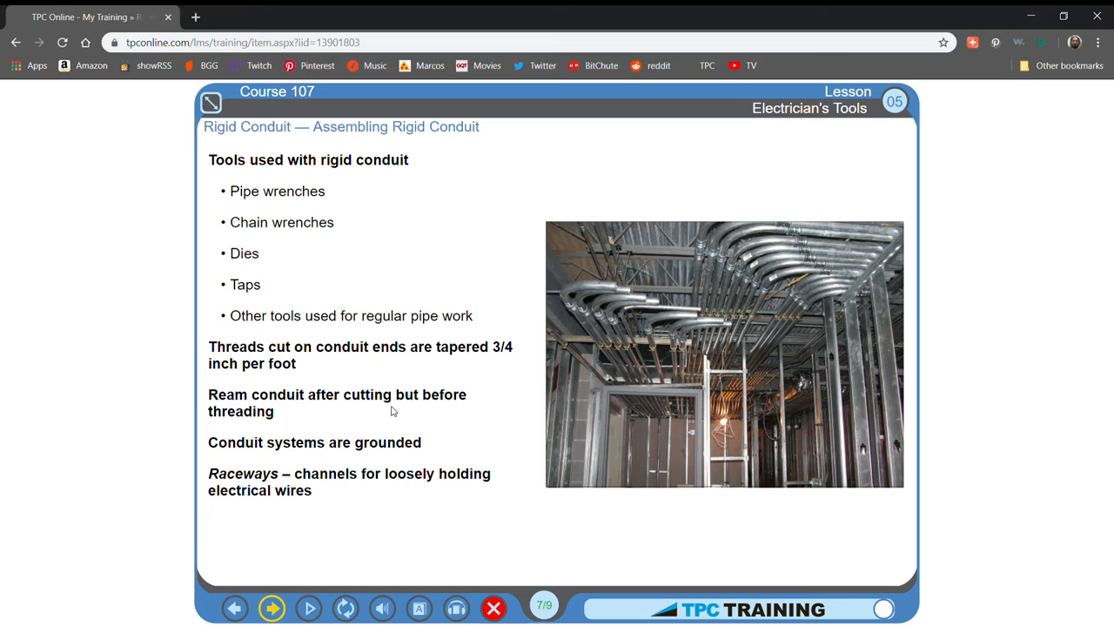
mouse_move(275, 575)
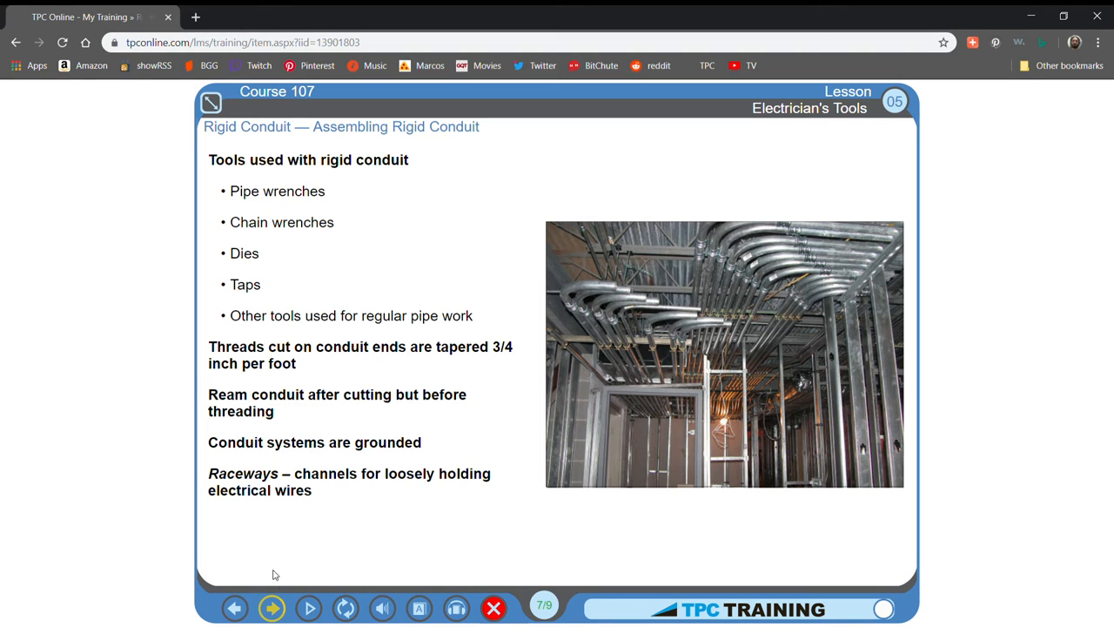
Step: On quiz 8/9, answer True that conduit threads are never coated
left_click(278, 605)
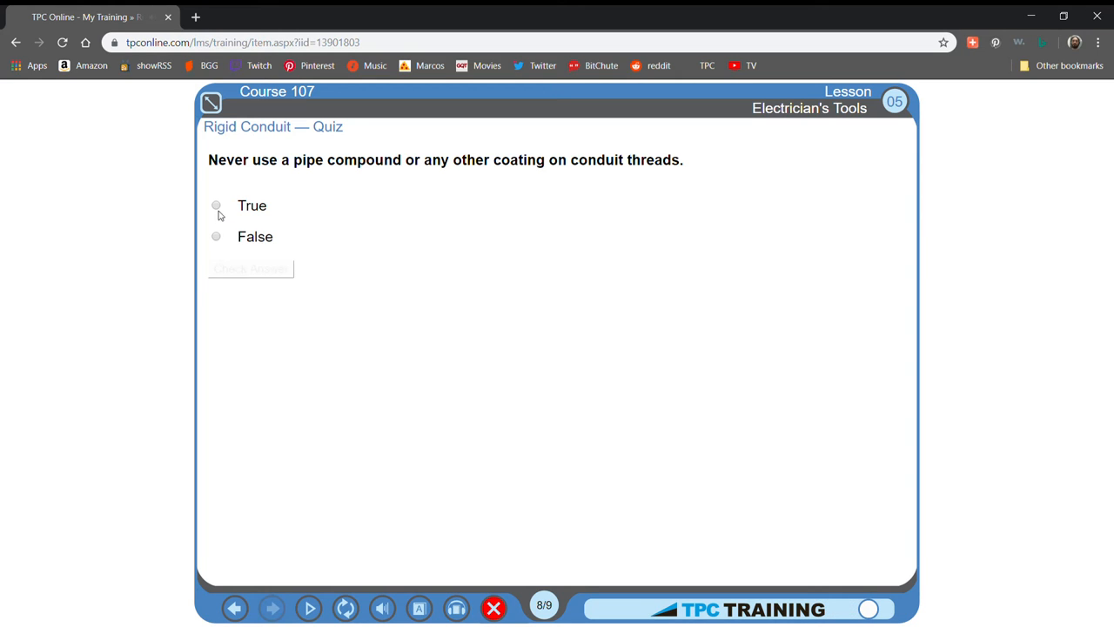
left_click(216, 206)
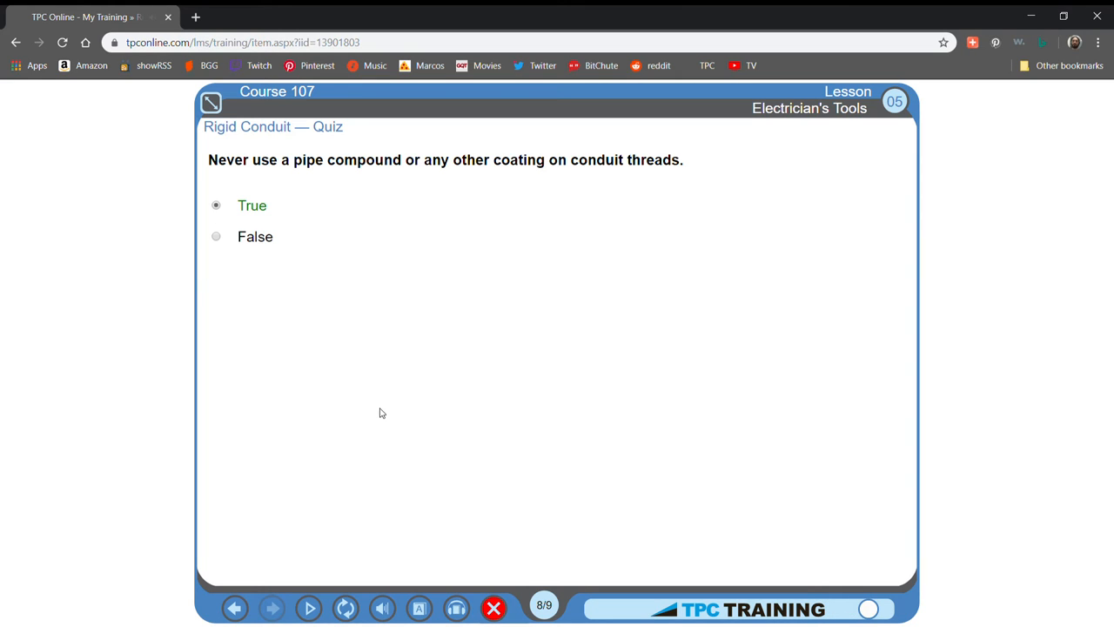
left_click(309, 605)
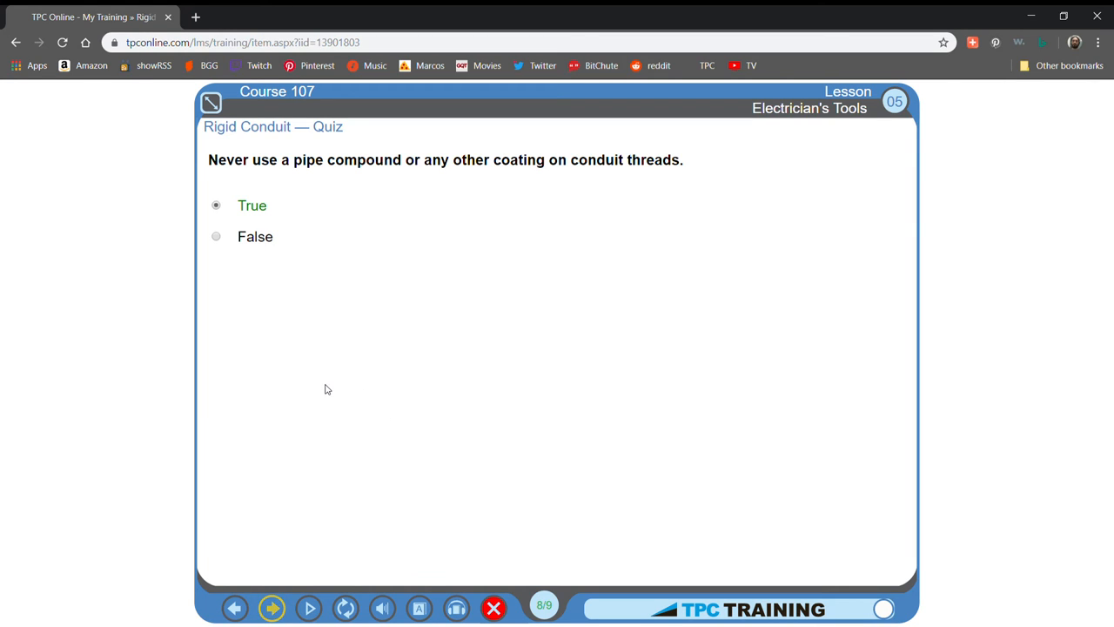
mouse_move(327, 403)
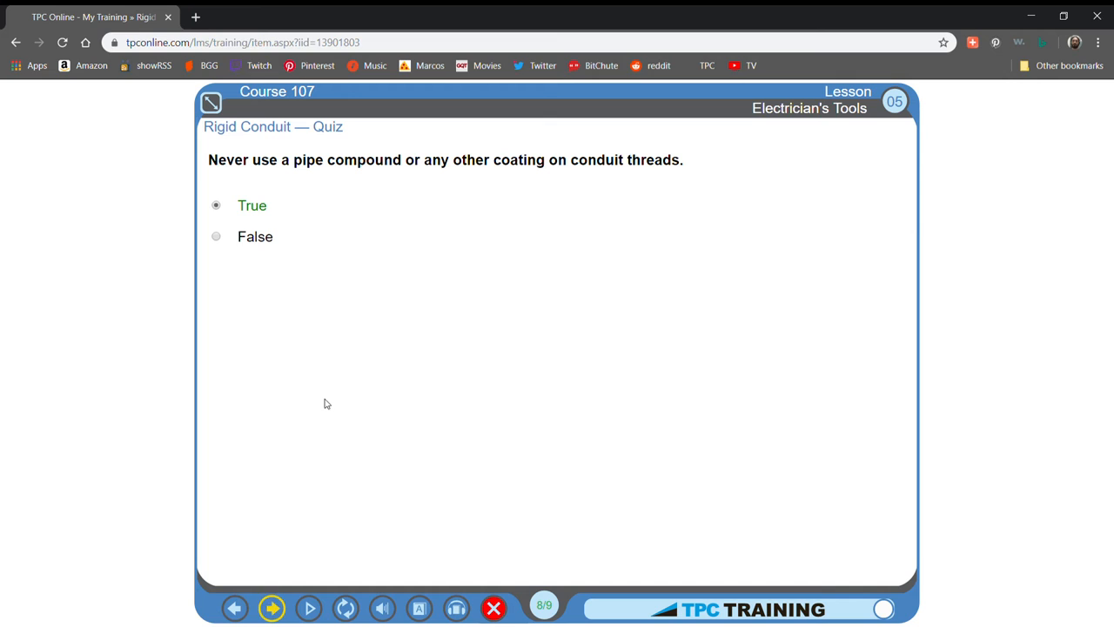
mouse_move(267, 451)
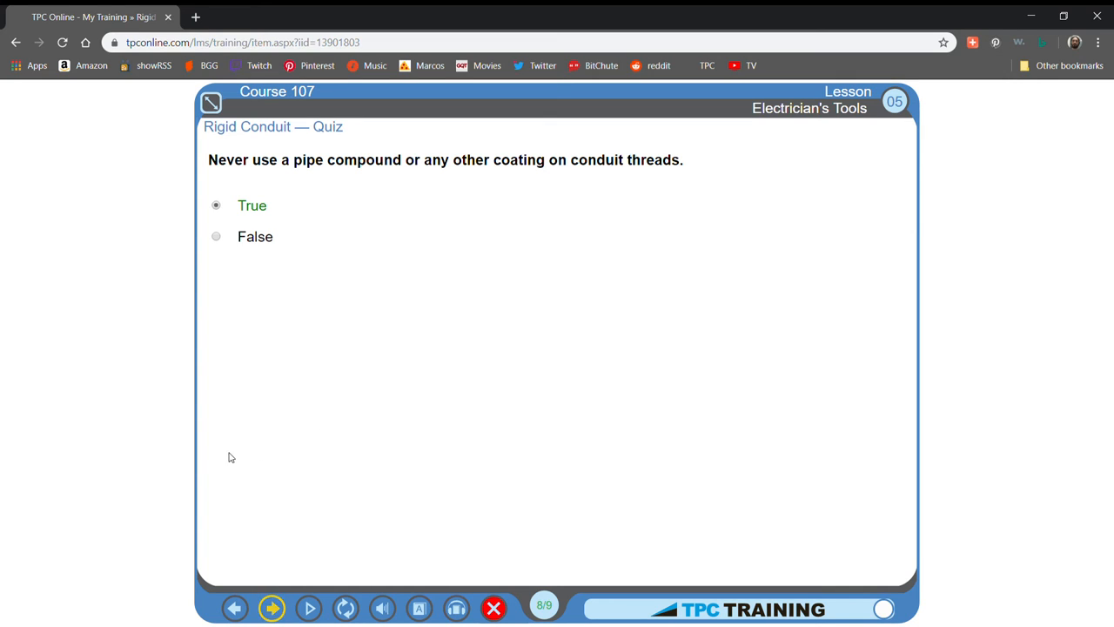
Step: Play scene 9/9 on conduit threading and box connections, then load the next lesson
left_click(252, 605)
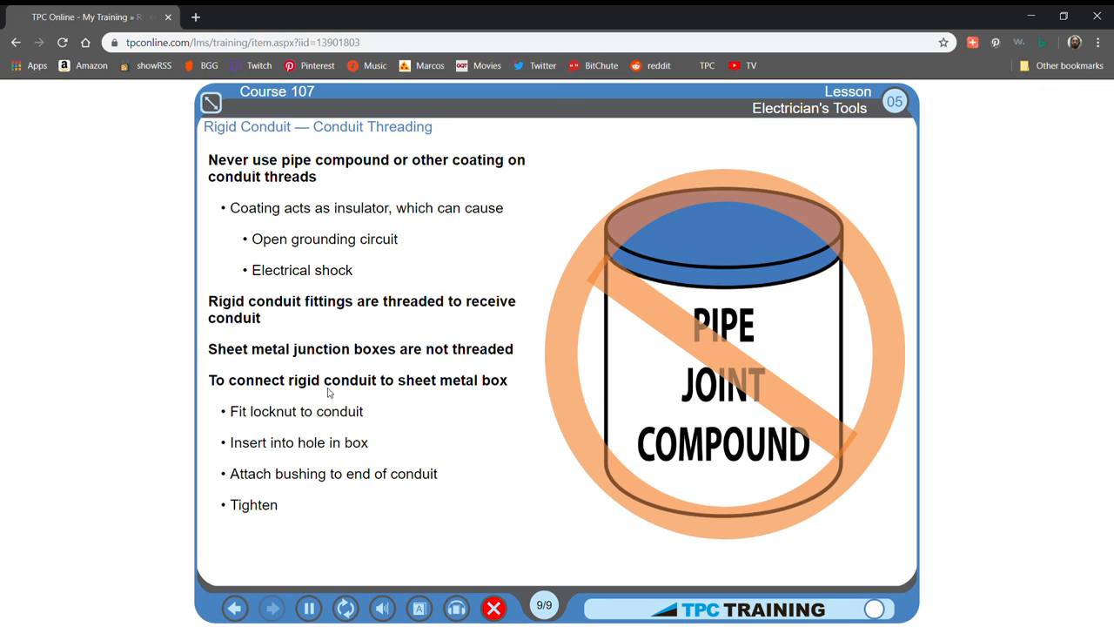
left_click(271, 606)
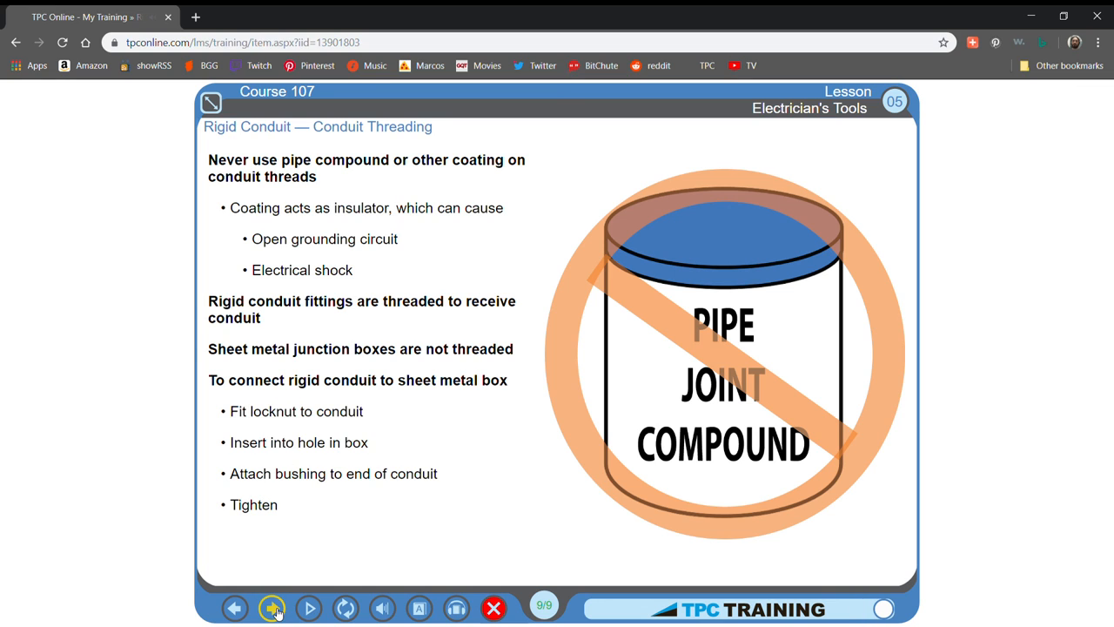
left_click(274, 606)
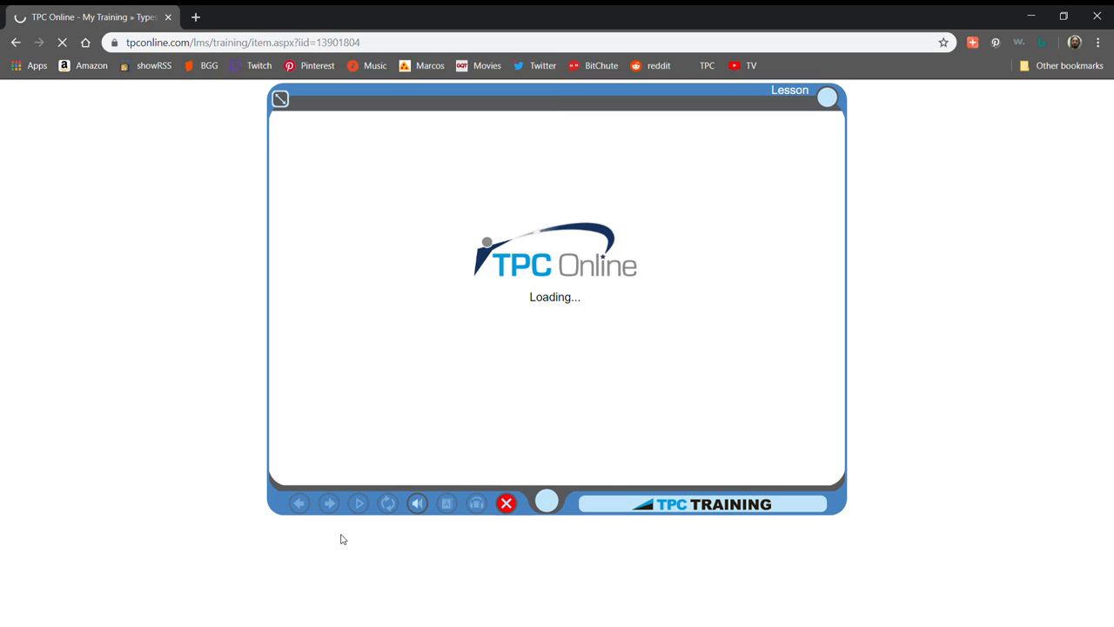